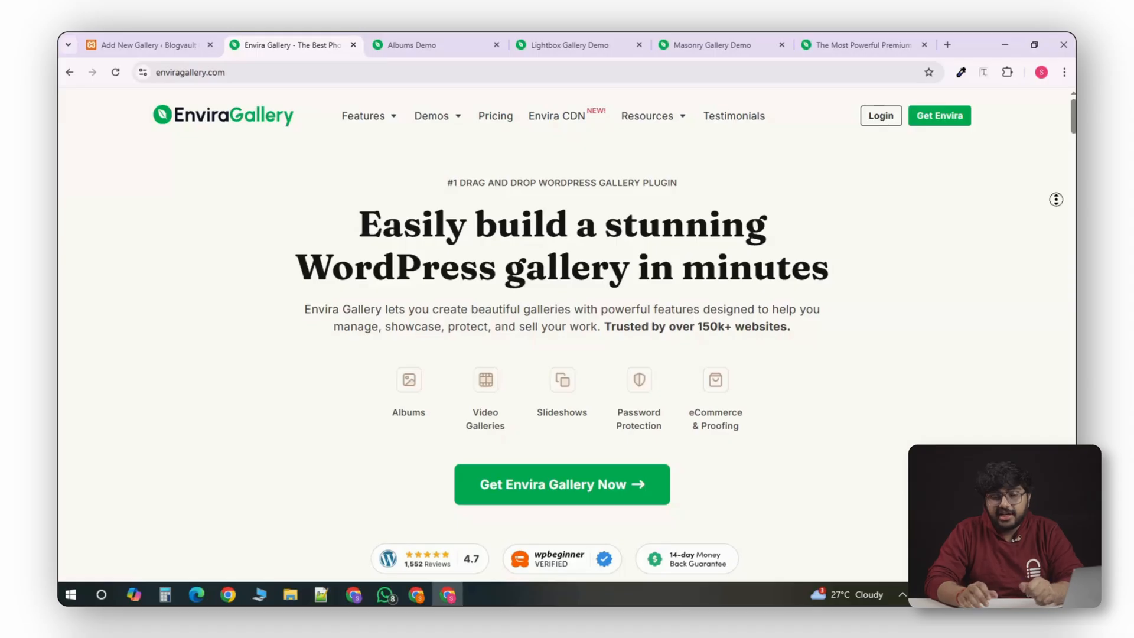
Browse the enviragallery.com homepage features, then bring up the new 'Gallery 1' page in WordPress.
scroll(down, 3)
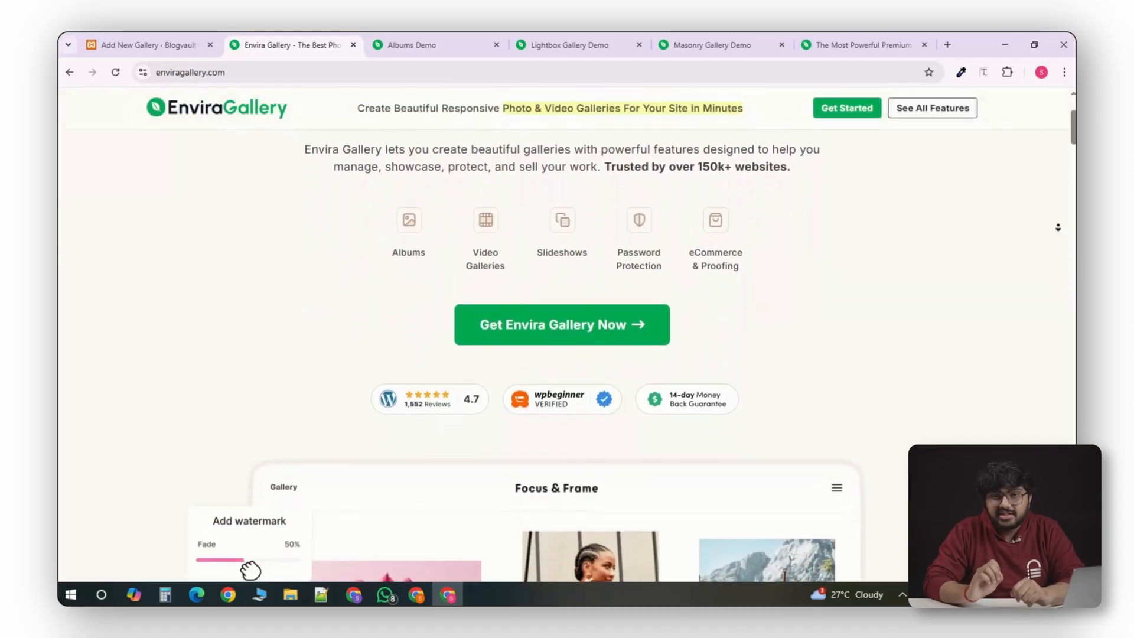
scroll(down, 3)
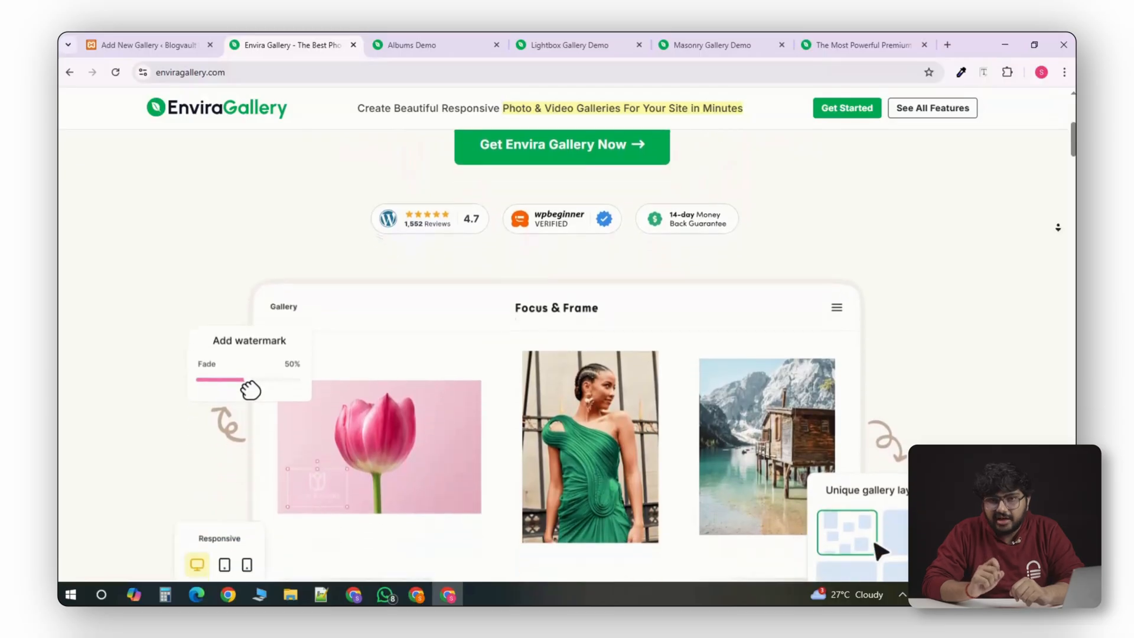
click(144, 45)
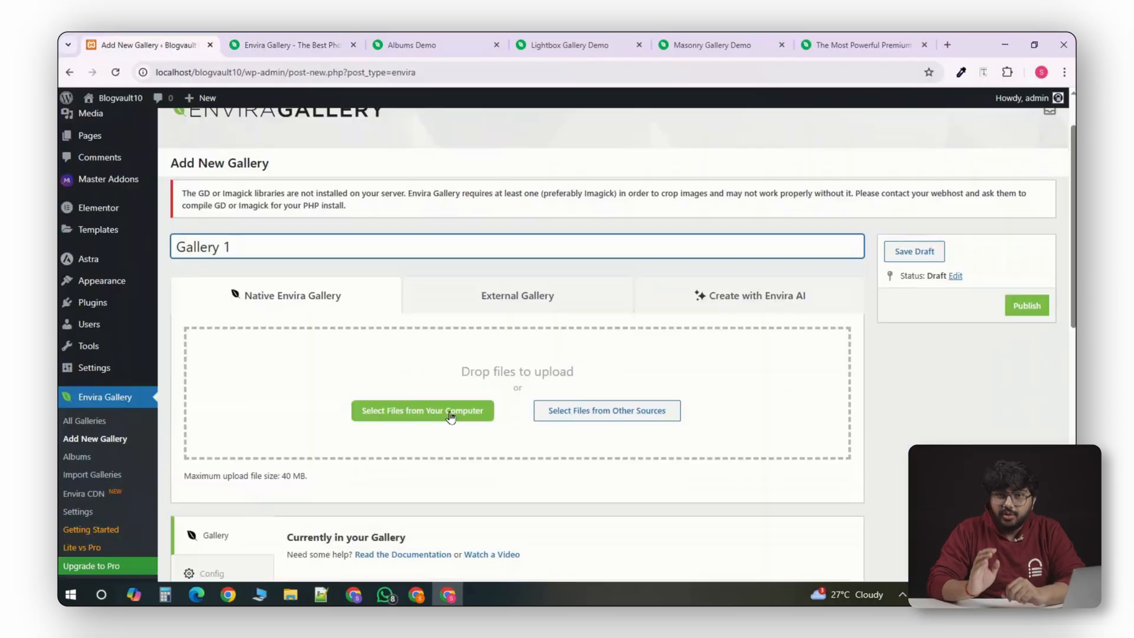
Review Gallery 1's four images, Config layout and Lightbox settings, then bring up Envira's pricing plans.
scroll(down, 3)
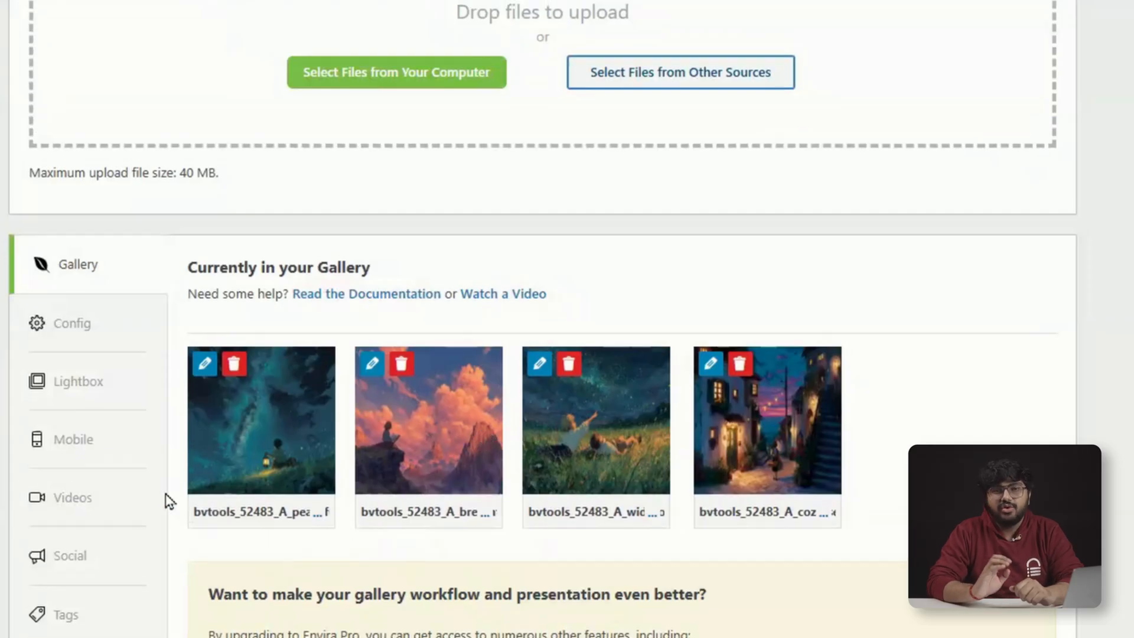
click(72, 323)
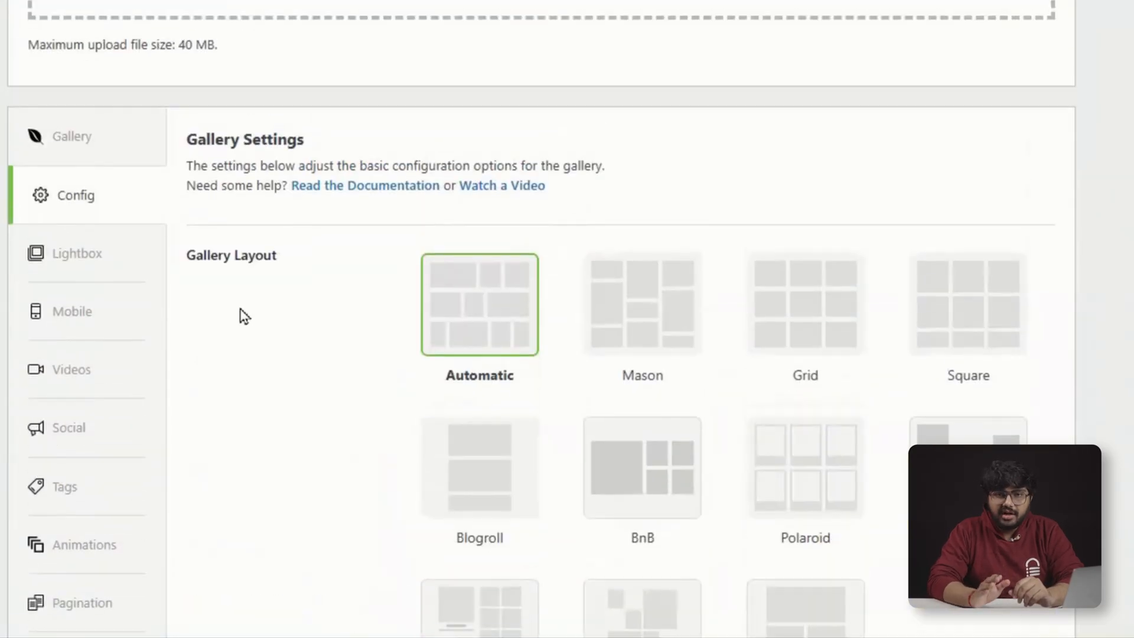
click(78, 253)
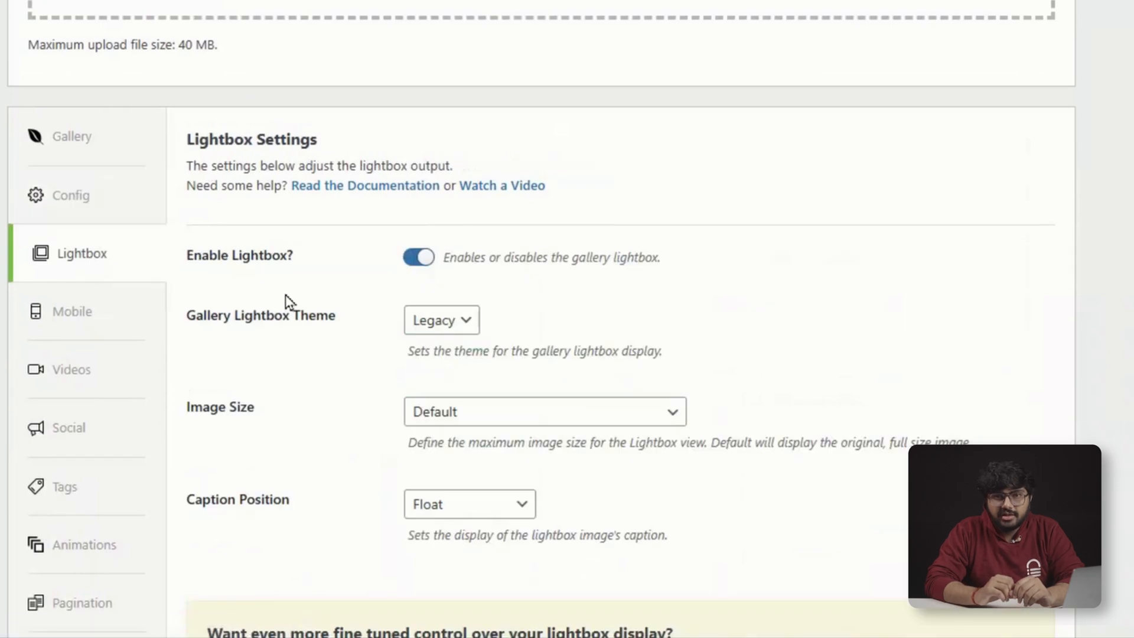
mouse_move(500, 352)
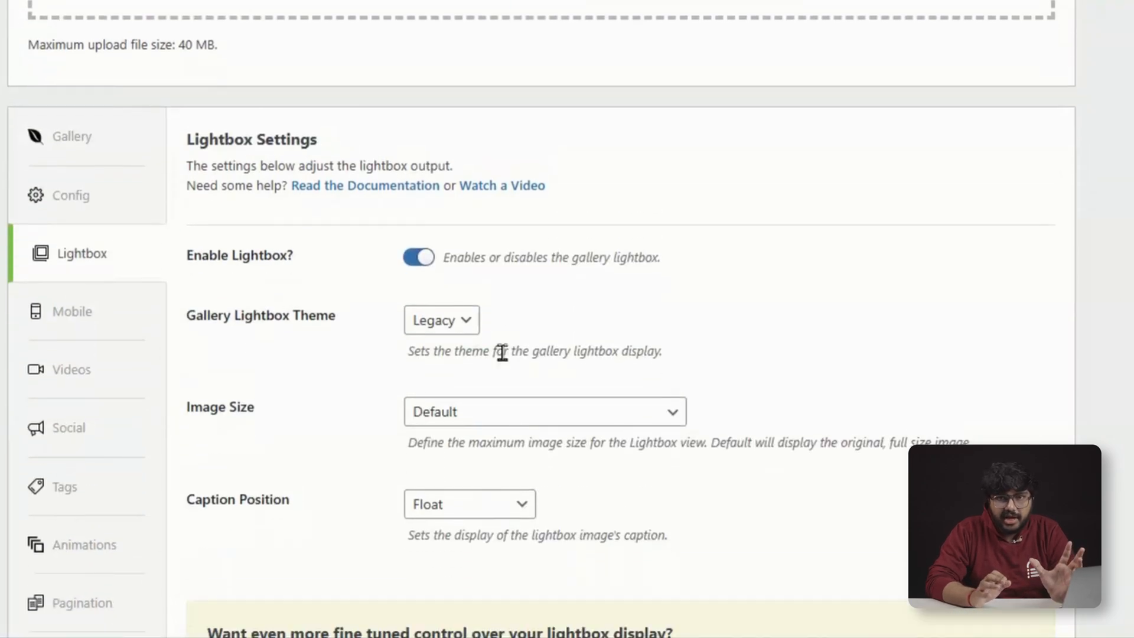
click(861, 45)
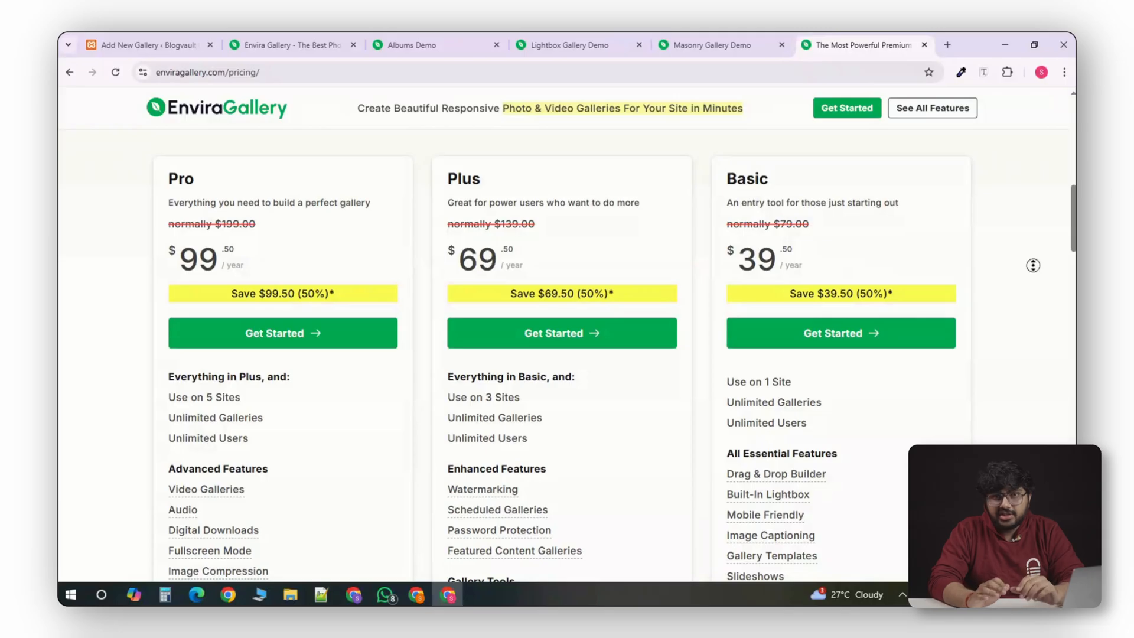
Read through Envira's Pro, Plus and Basic plan feature lists.
scroll(down, 3)
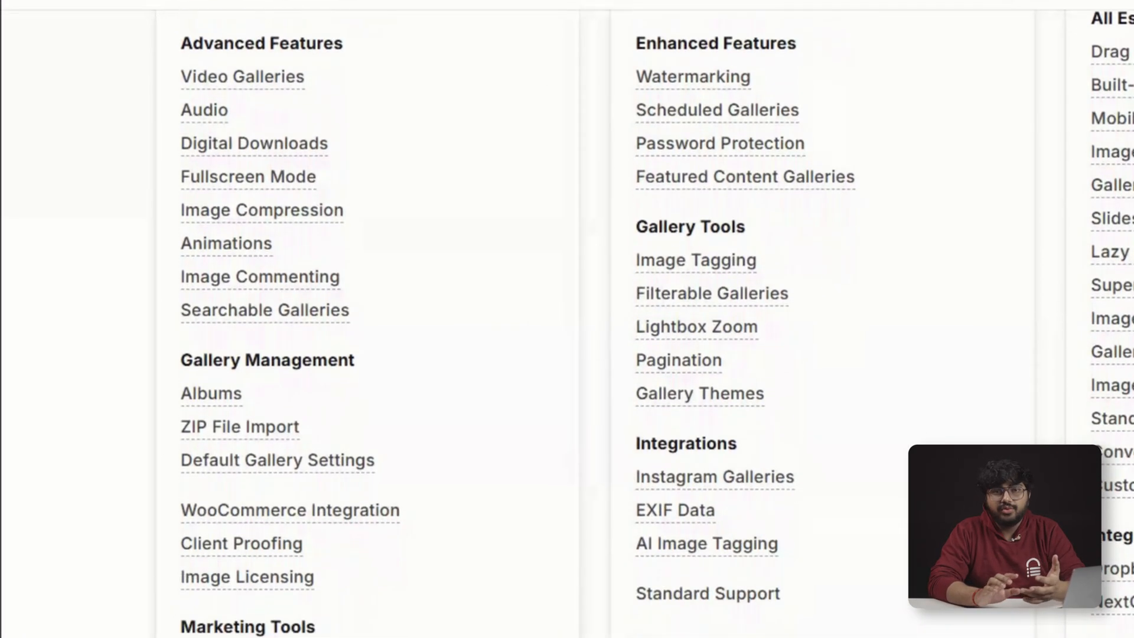
scroll(down, 3)
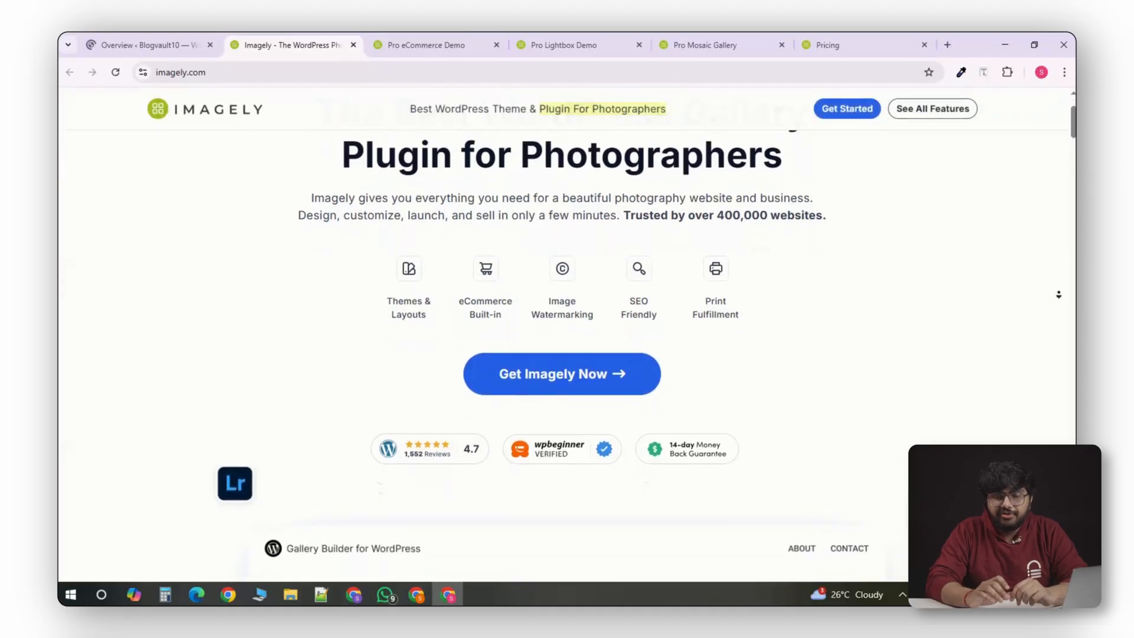
Browse the imagely.com homepage and Pro eCommerce demo, then bring up the NextGEN Gallery Overview page.
scroll(down, 3)
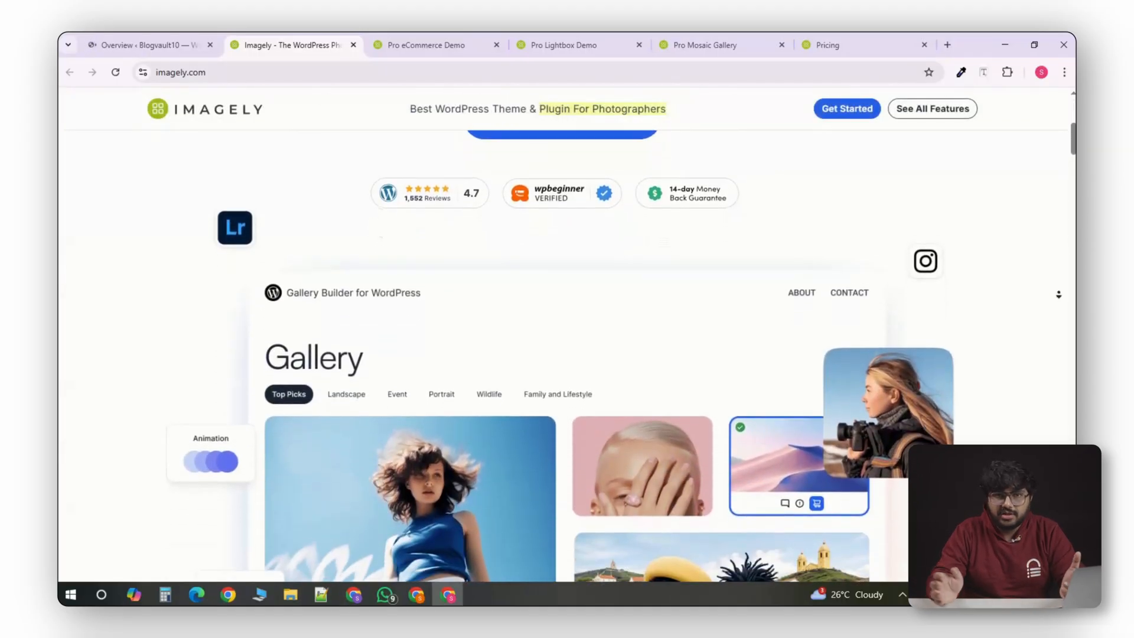
scroll(down, 3)
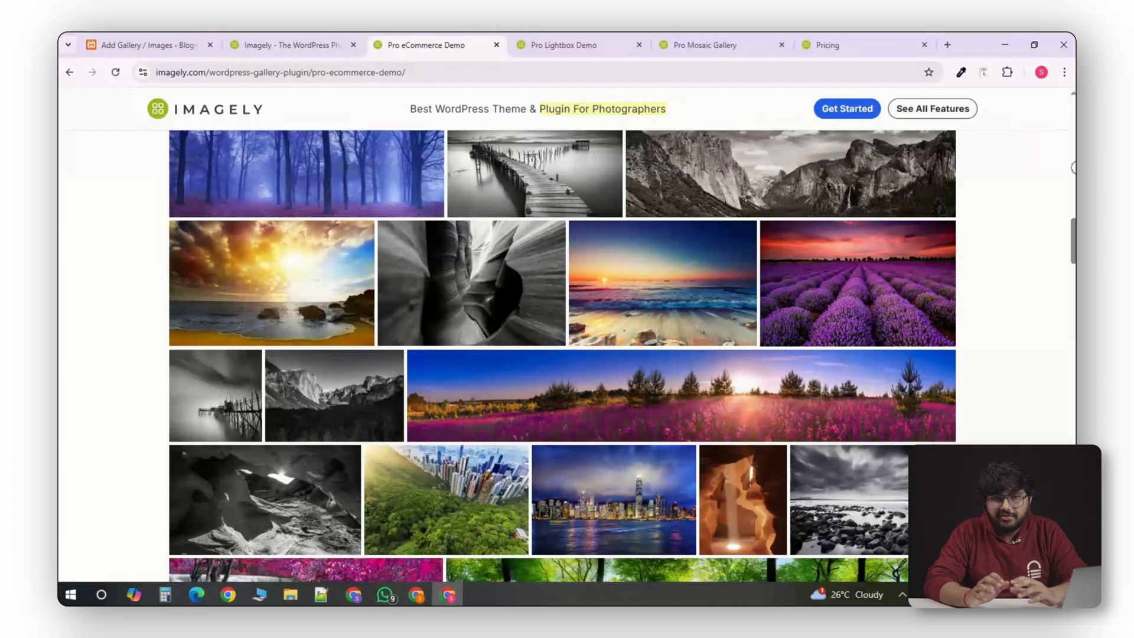
scroll(down, 3)
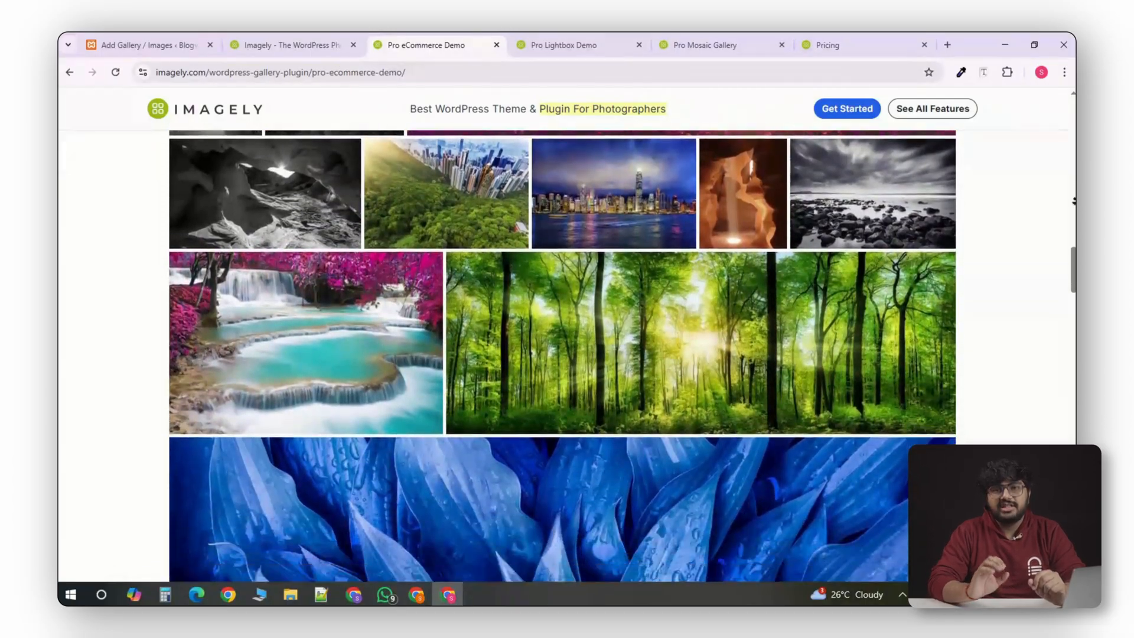
click(144, 45)
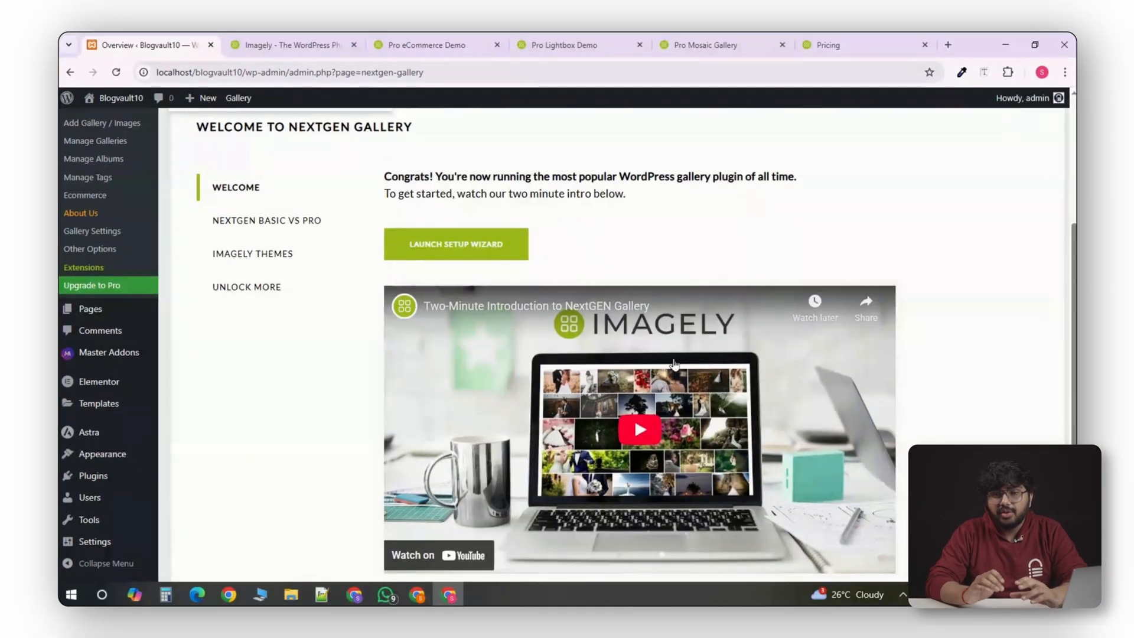
View NextGEN's Add Gallery / Images page with seven uploaded images, then bring up Imagely's pricing.
click(101, 122)
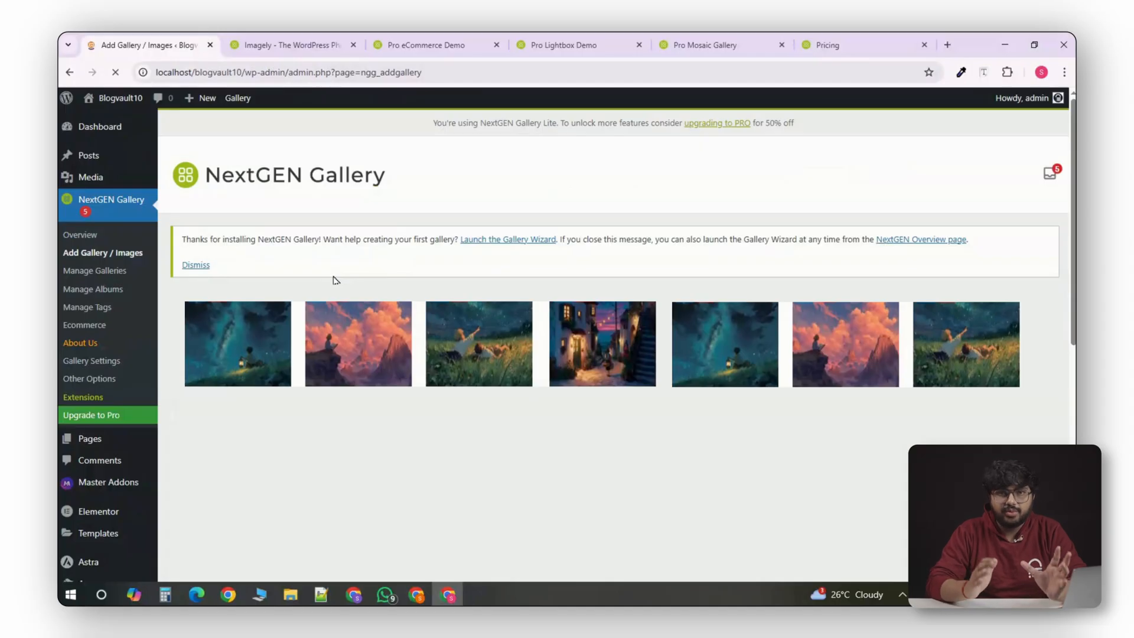
click(829, 45)
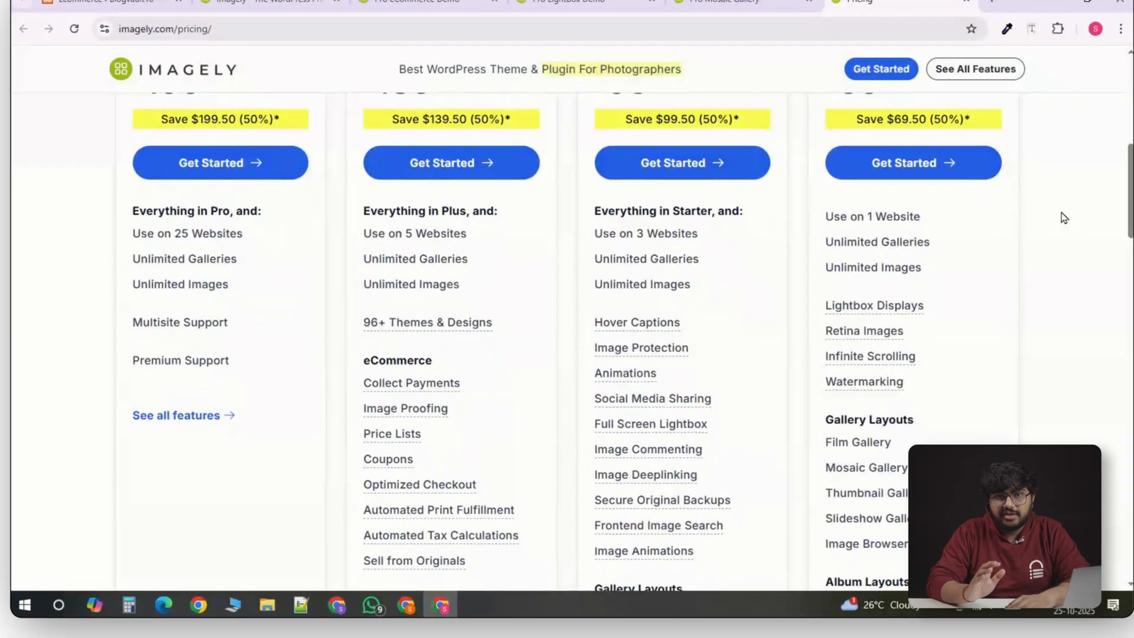
Review what each Imagely pricing plan includes.
scroll(down, 3)
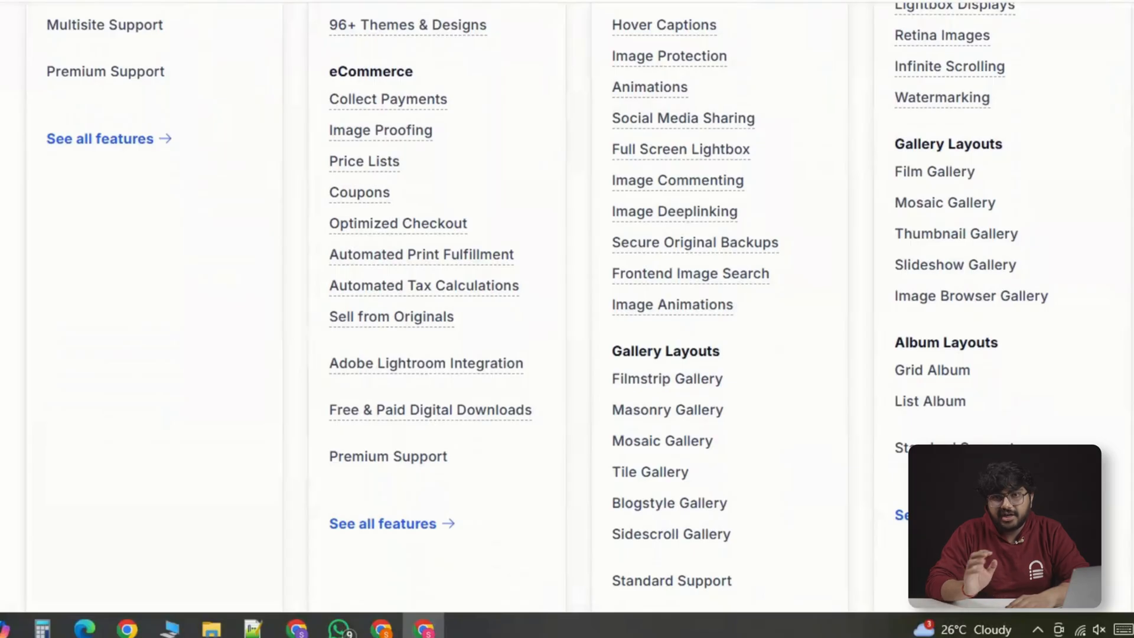
scroll(up, 3)
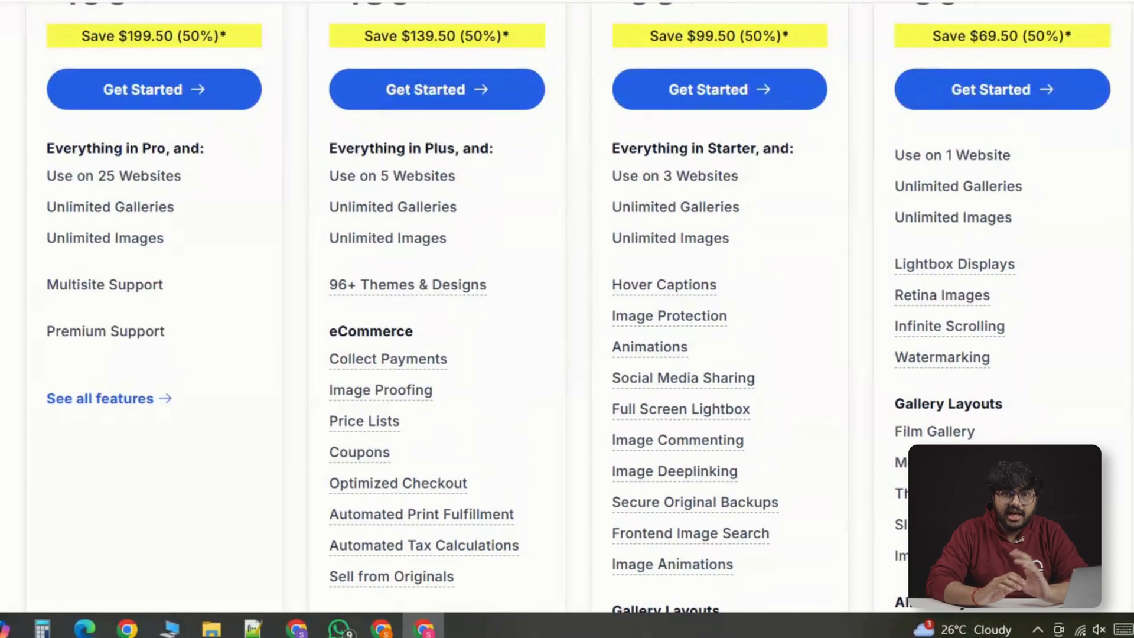
scroll(up, 3)
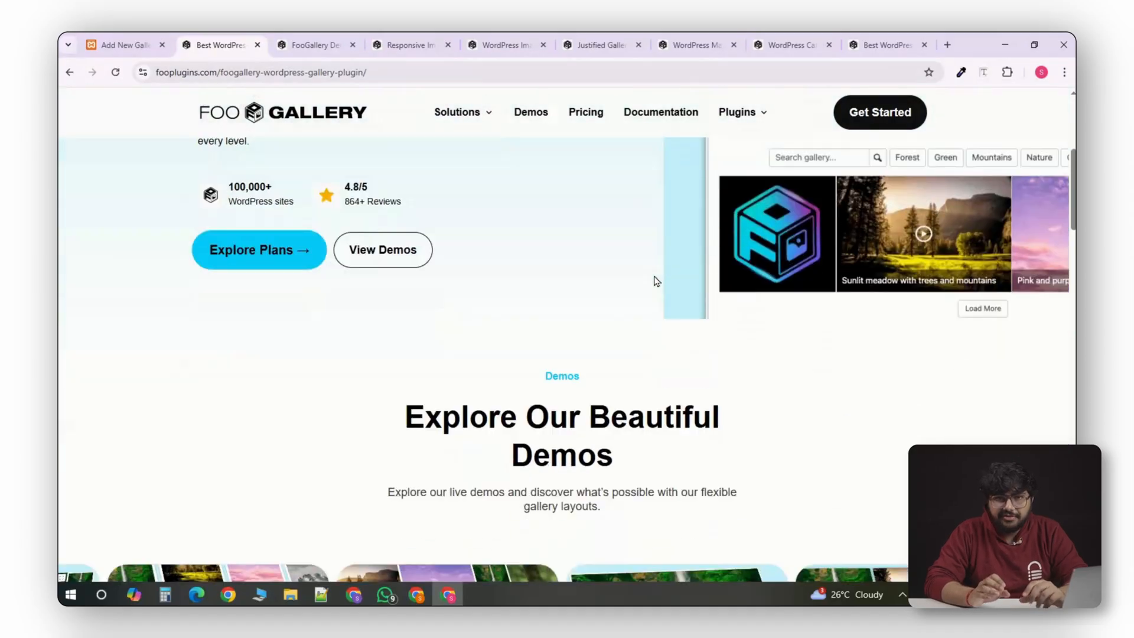
Browse FooGallery's demo gallery layouts, then bring up the new FooGallery gallery editor in WordPress.
scroll(down, 3)
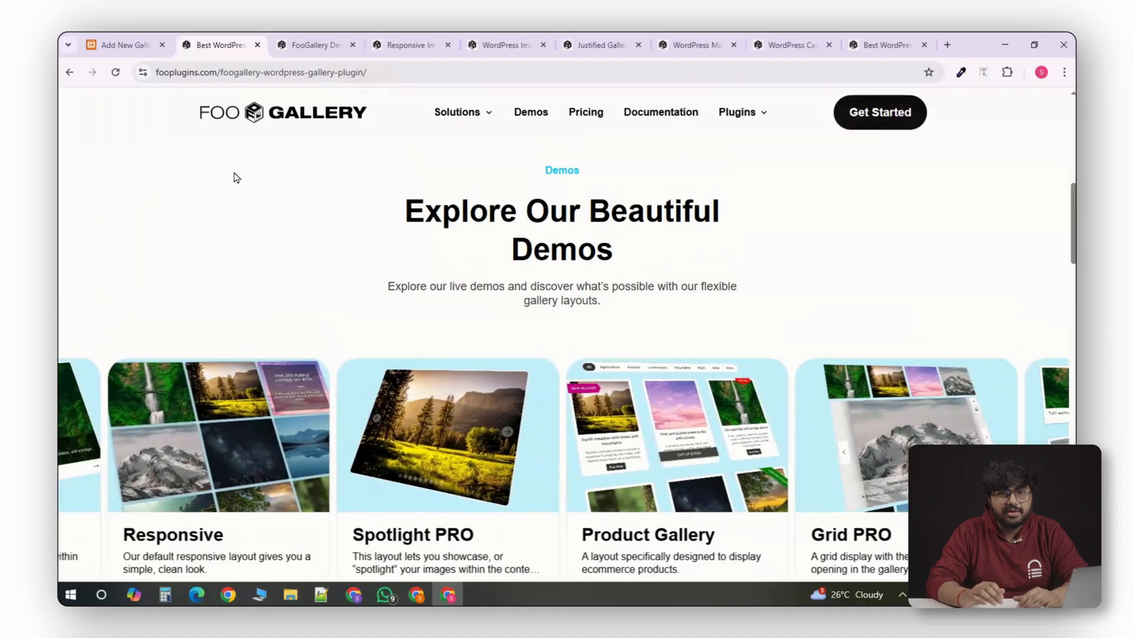
click(119, 45)
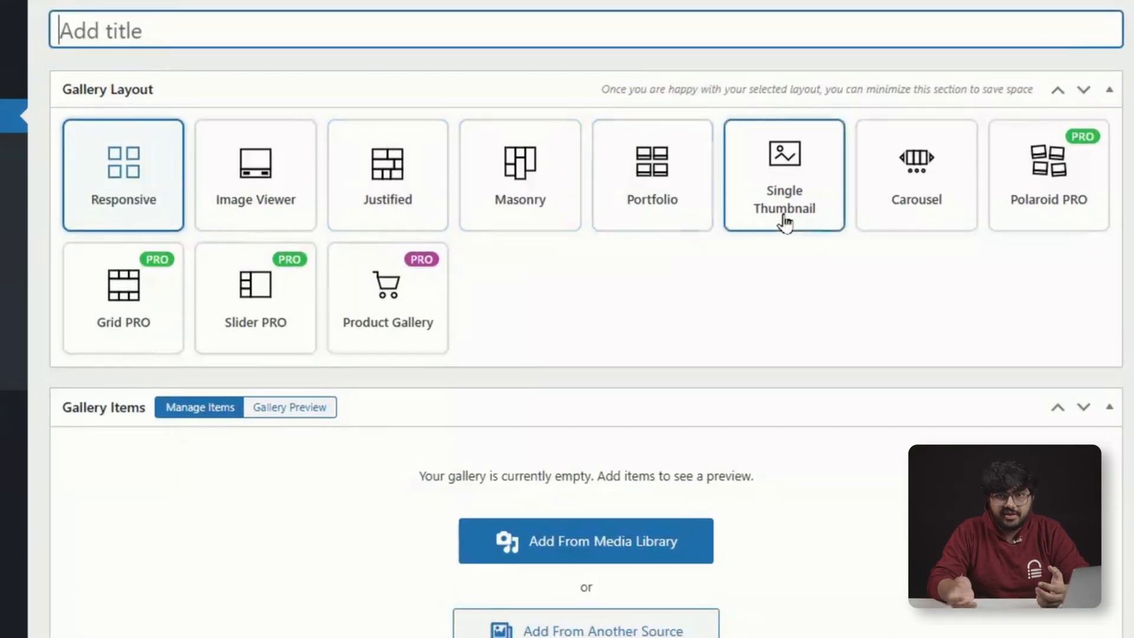
mouse_move(1024, 220)
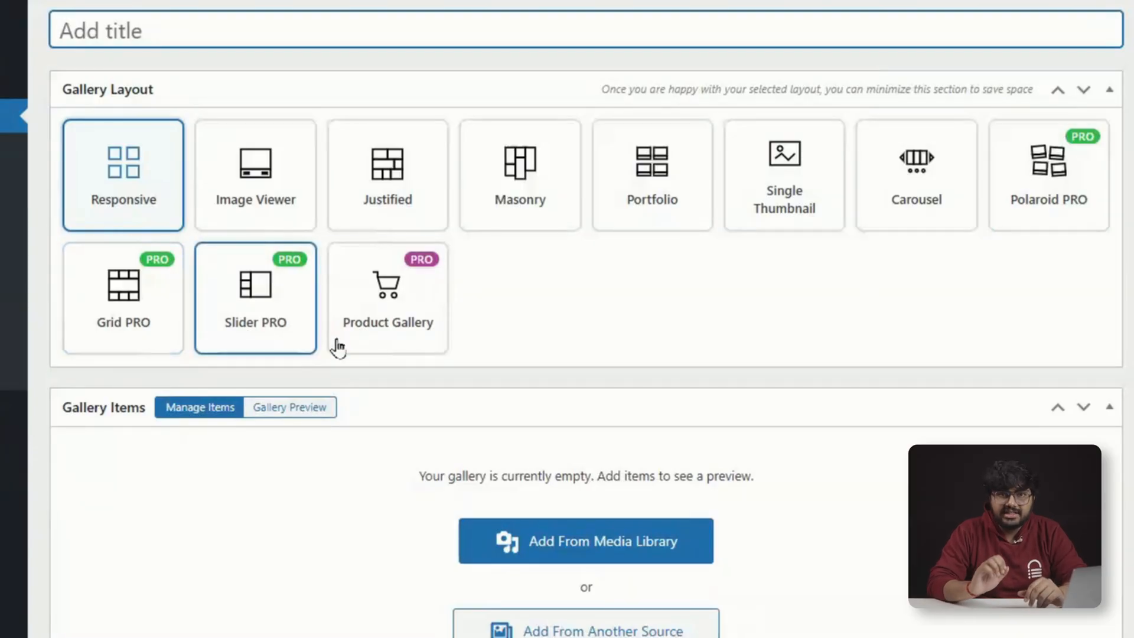
mouse_move(626, 329)
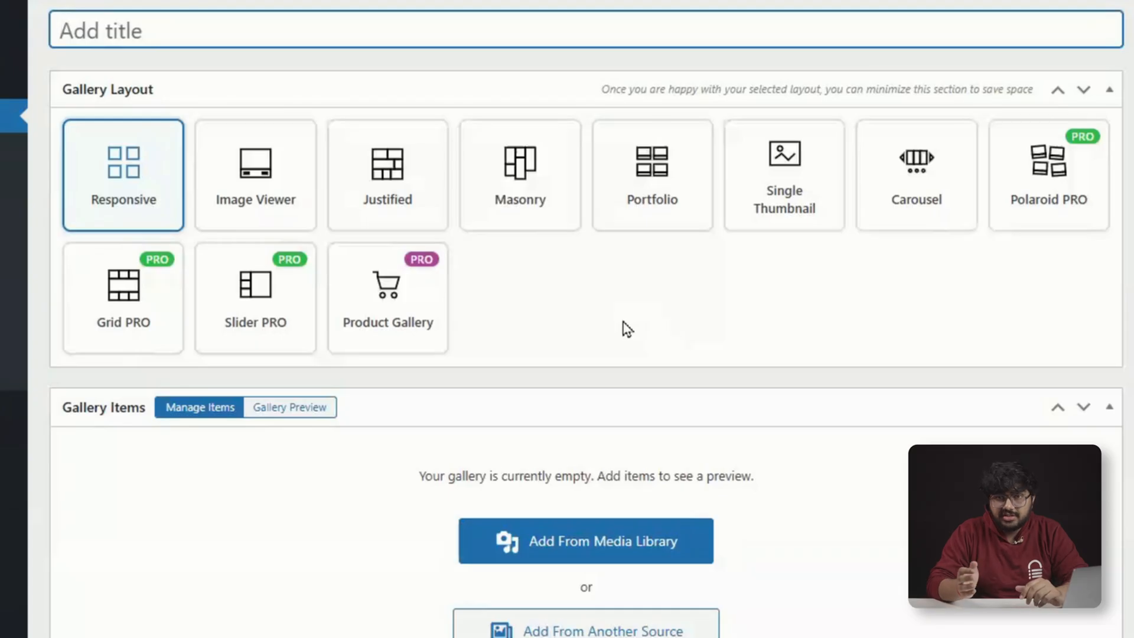
mouse_move(620, 341)
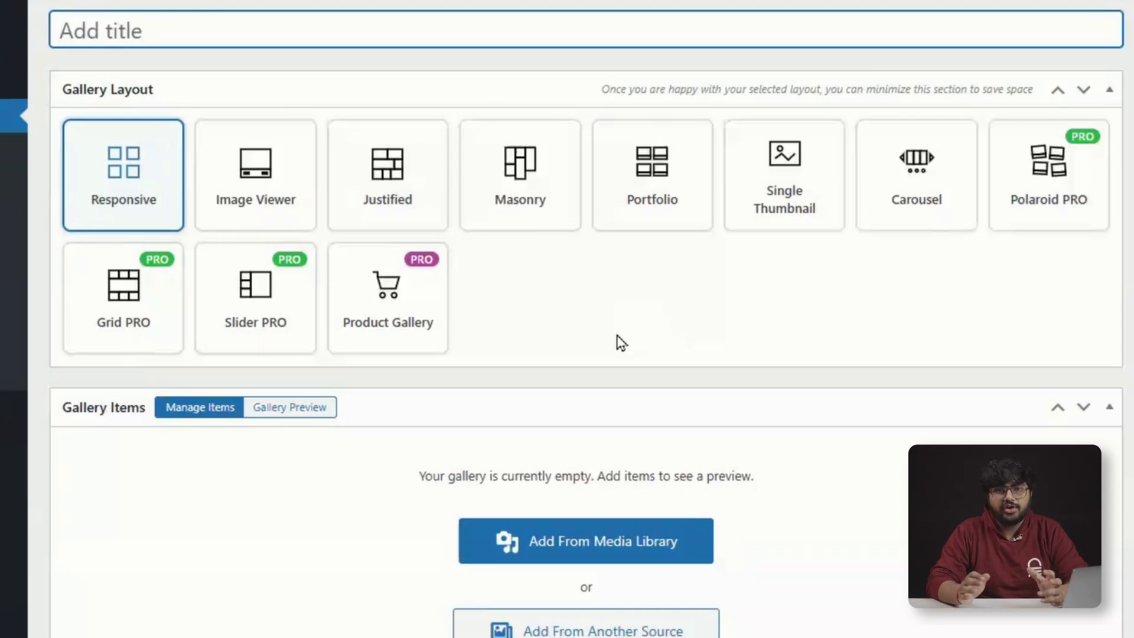
mouse_move(507, 290)
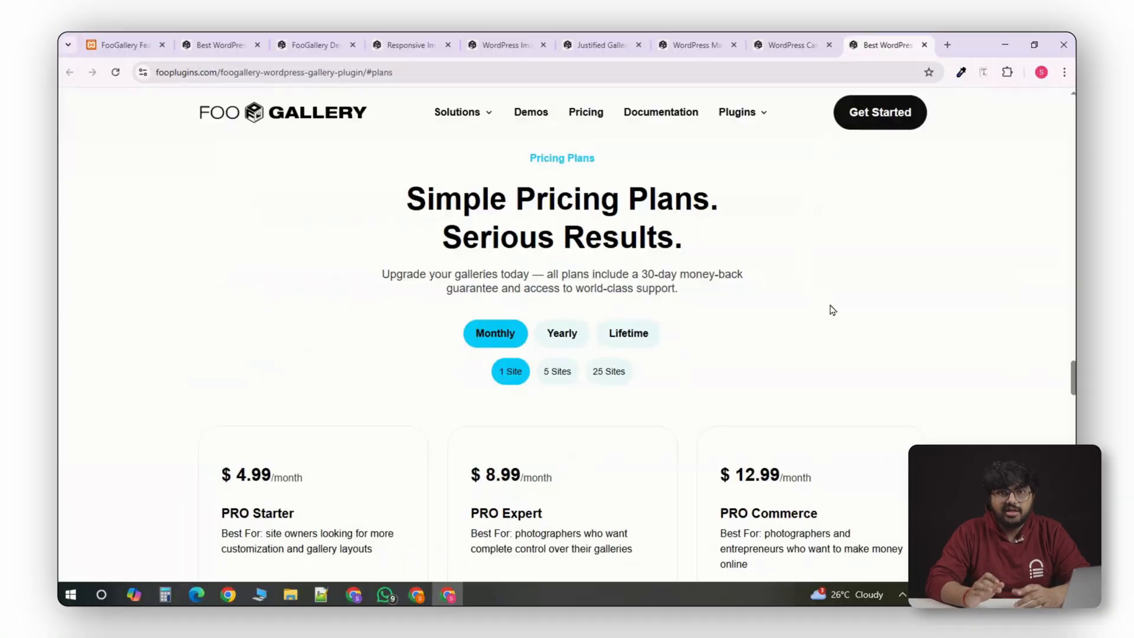
Compare FooGallery's PRO Starter, PRO Expert and PRO Commerce monthly plan benefits.
scroll(down, 3)
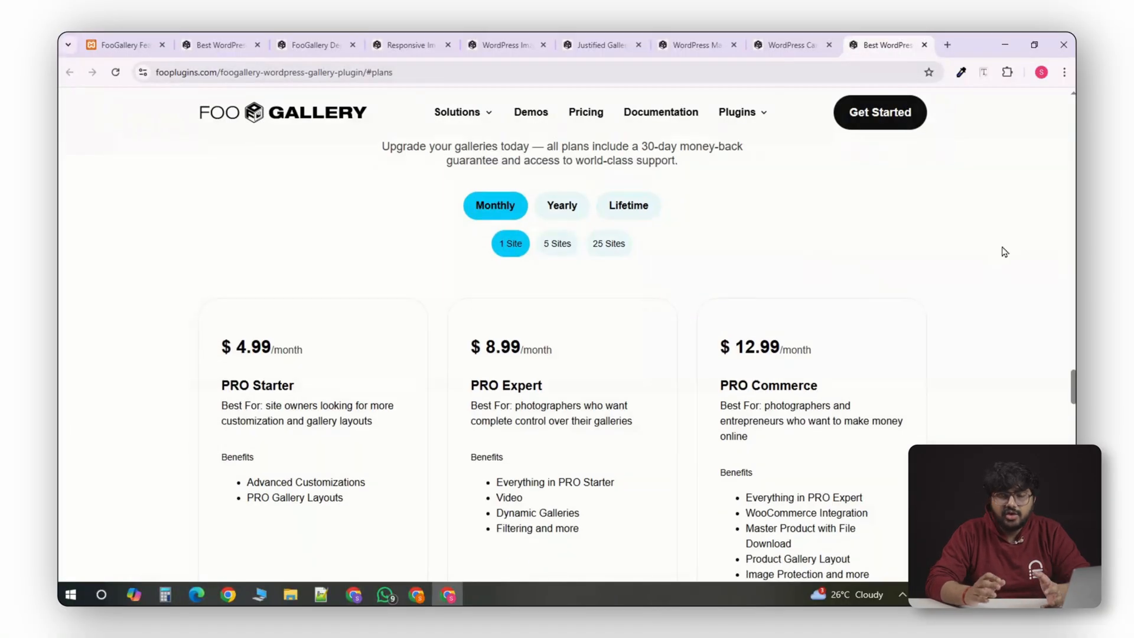
scroll(down, 3)
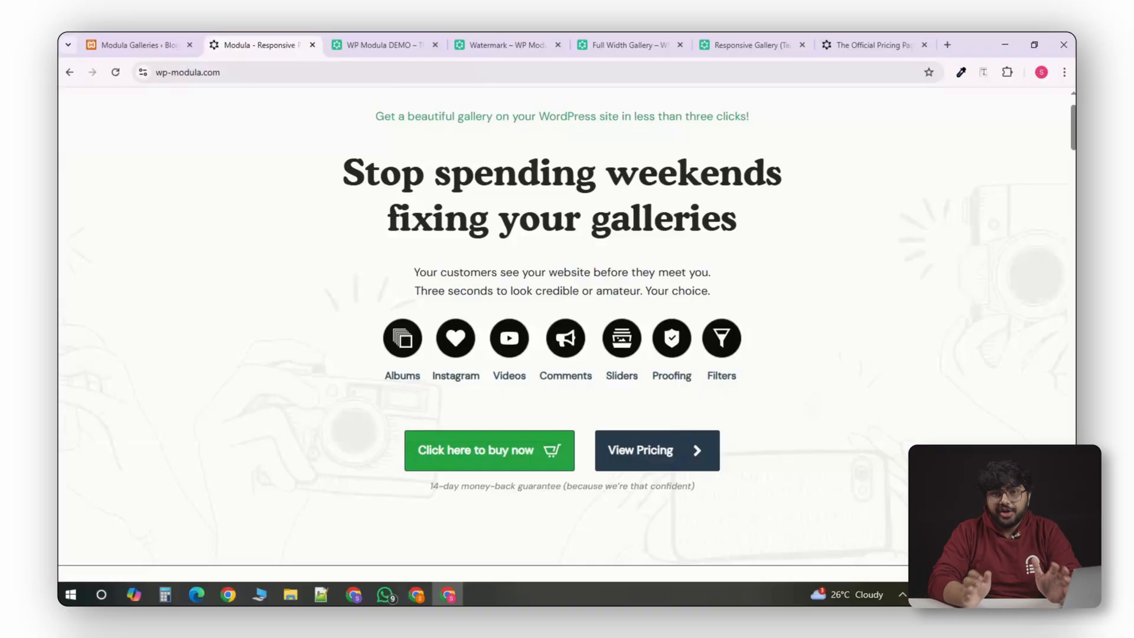
mouse_move(800, 224)
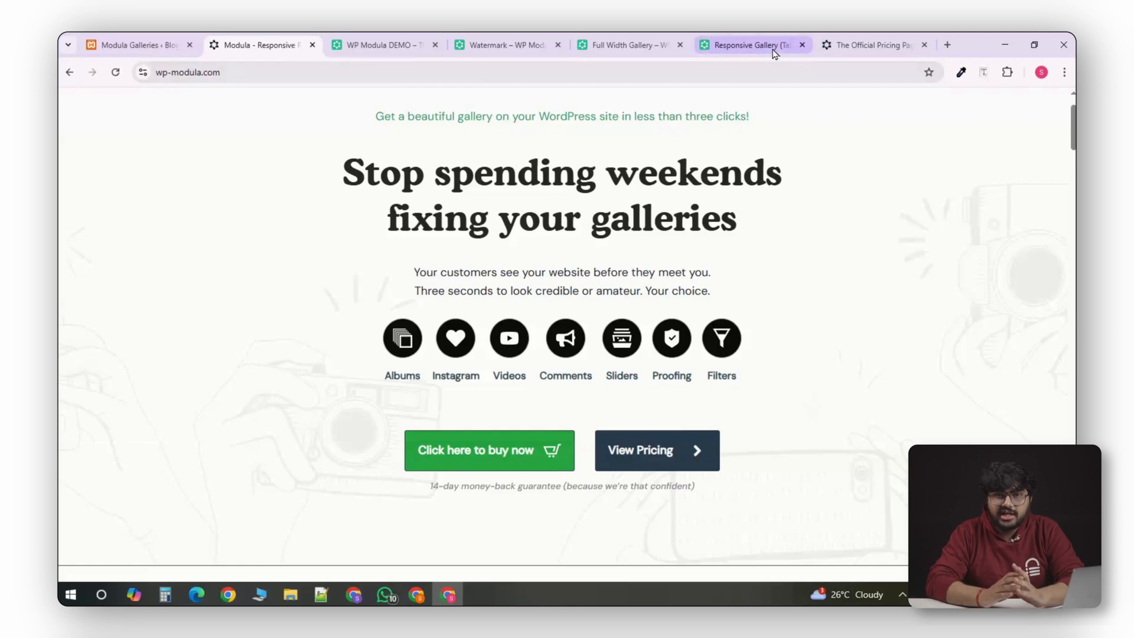
Bring up Modula's Responsive Gallery demo and browse the cat photo columns.
click(749, 45)
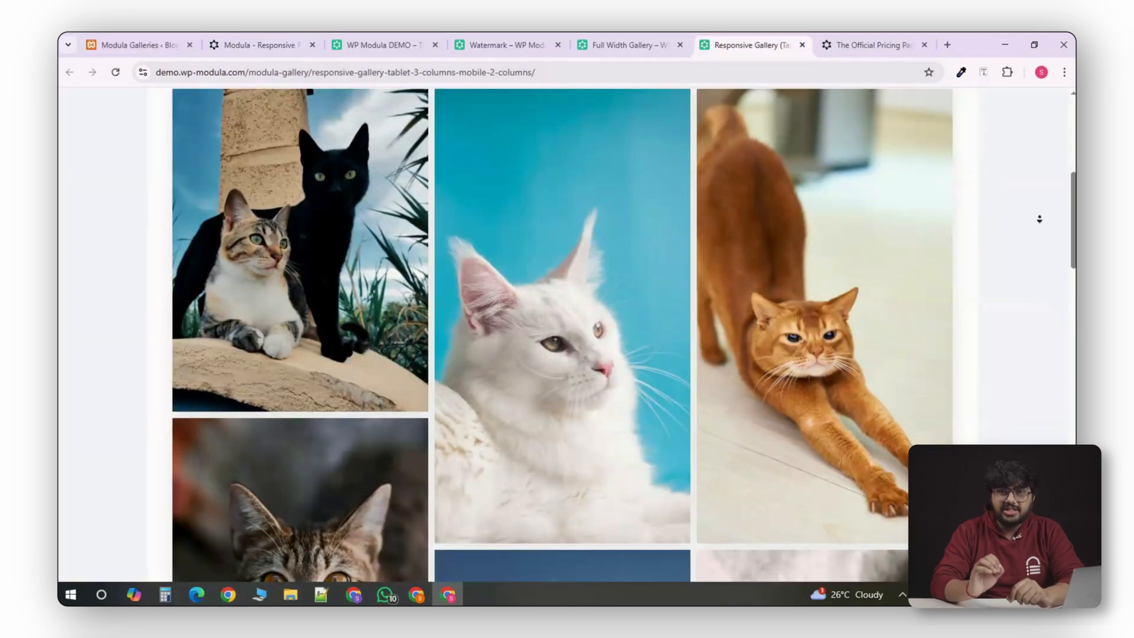
scroll(down, 3)
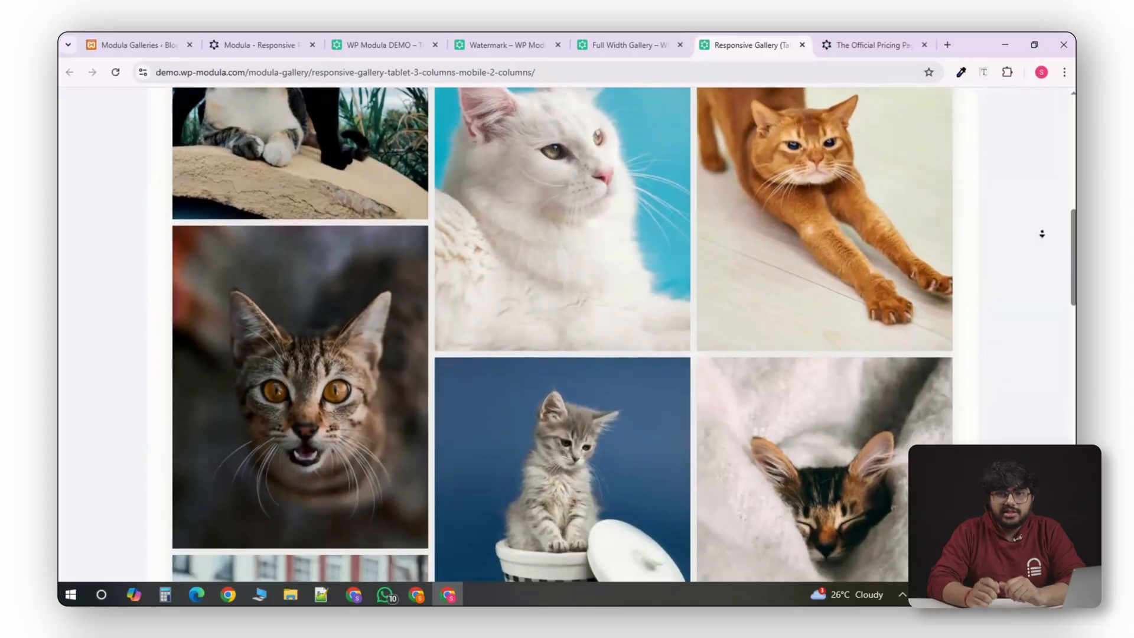
scroll(down, 3)
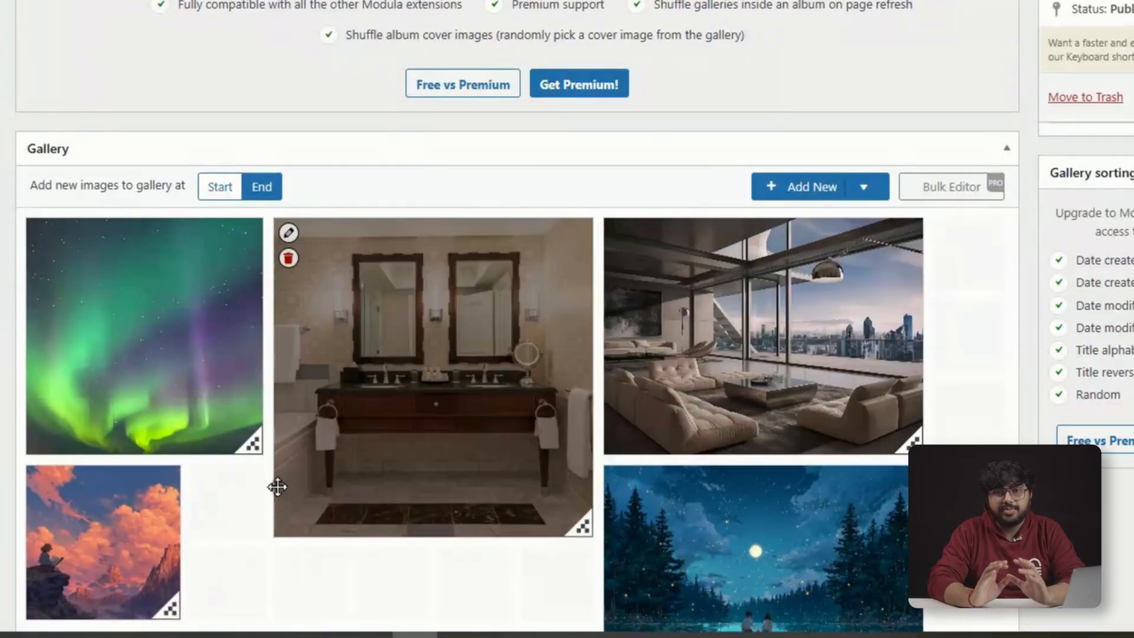
Review the Modula gallery's five arranged, resizable images, then bring up Modula's pricing page.
scroll(down, 3)
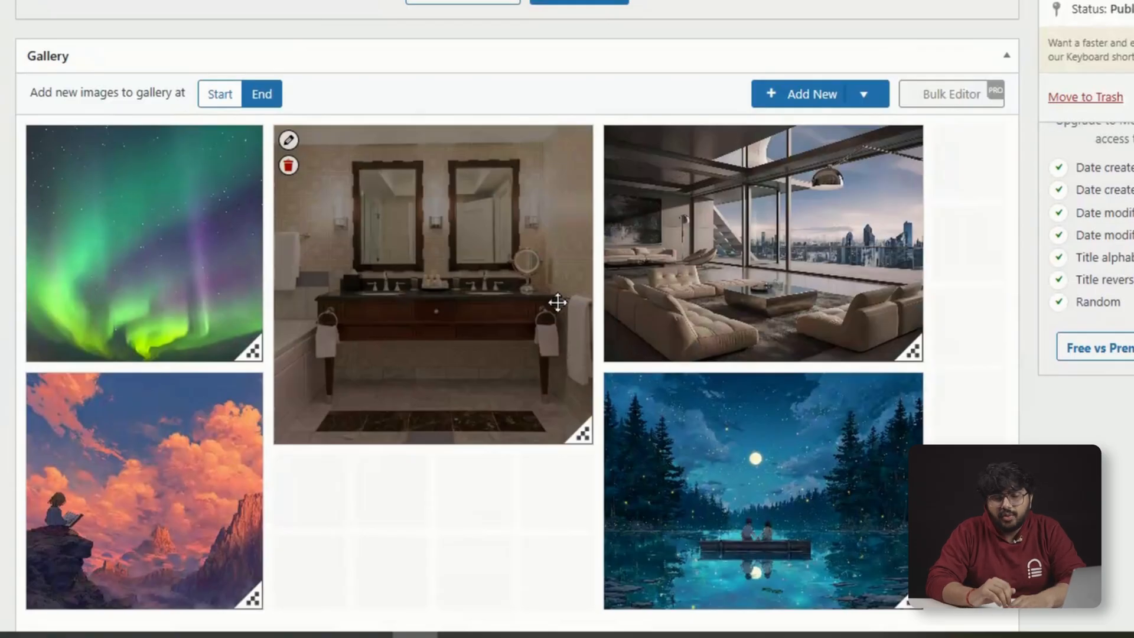
mouse_move(967, 172)
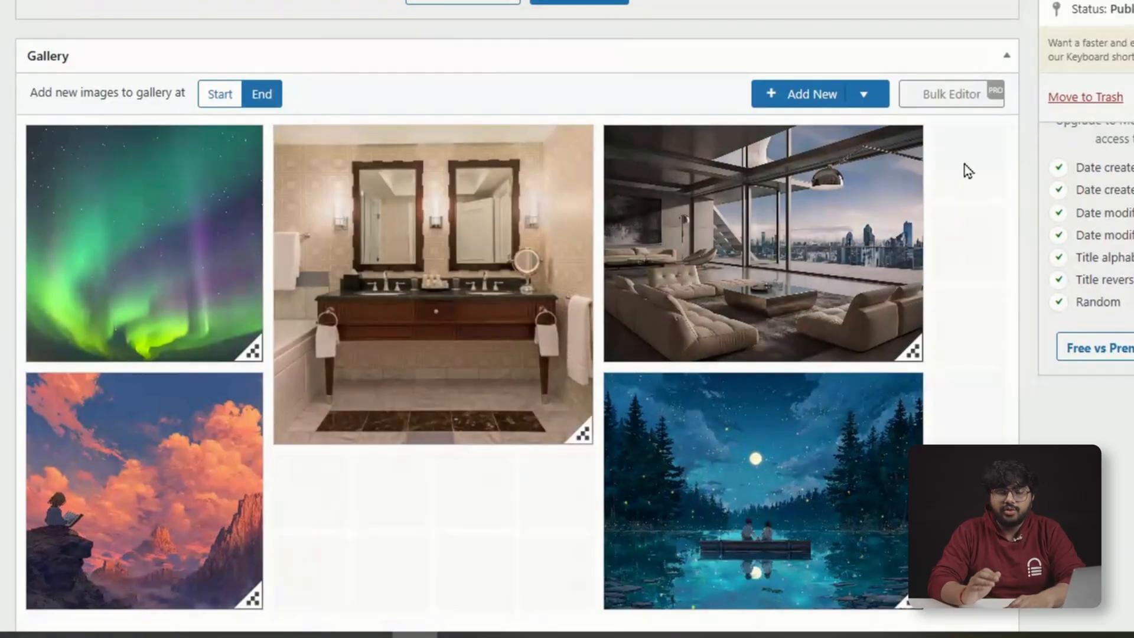
click(872, 45)
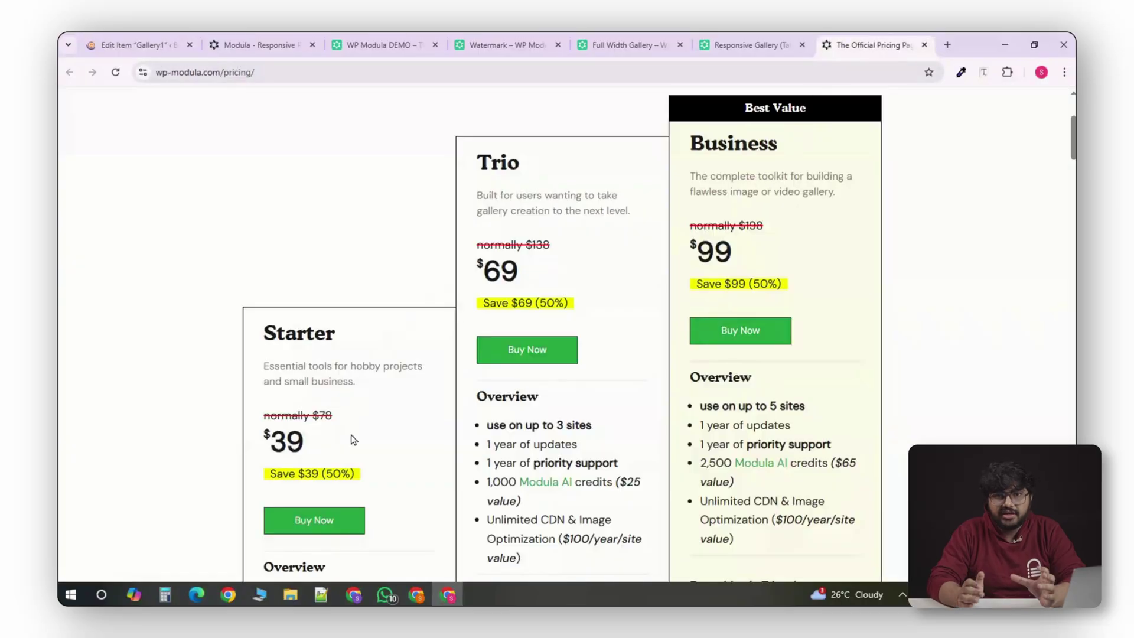
mouse_move(991, 349)
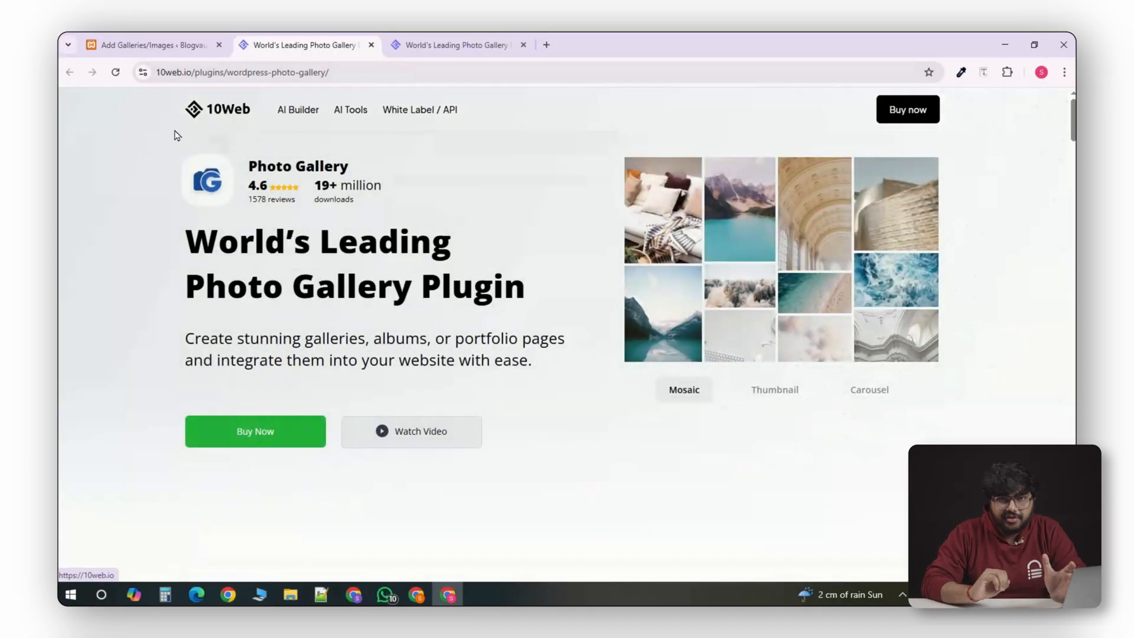
mouse_move(491, 328)
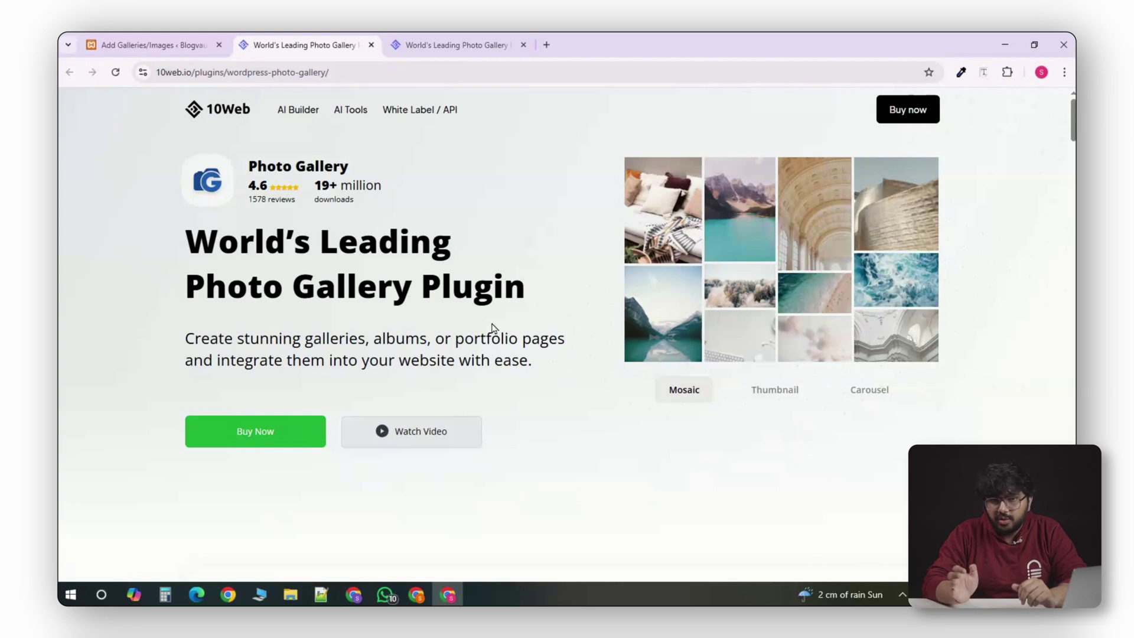
mouse_move(809, 234)
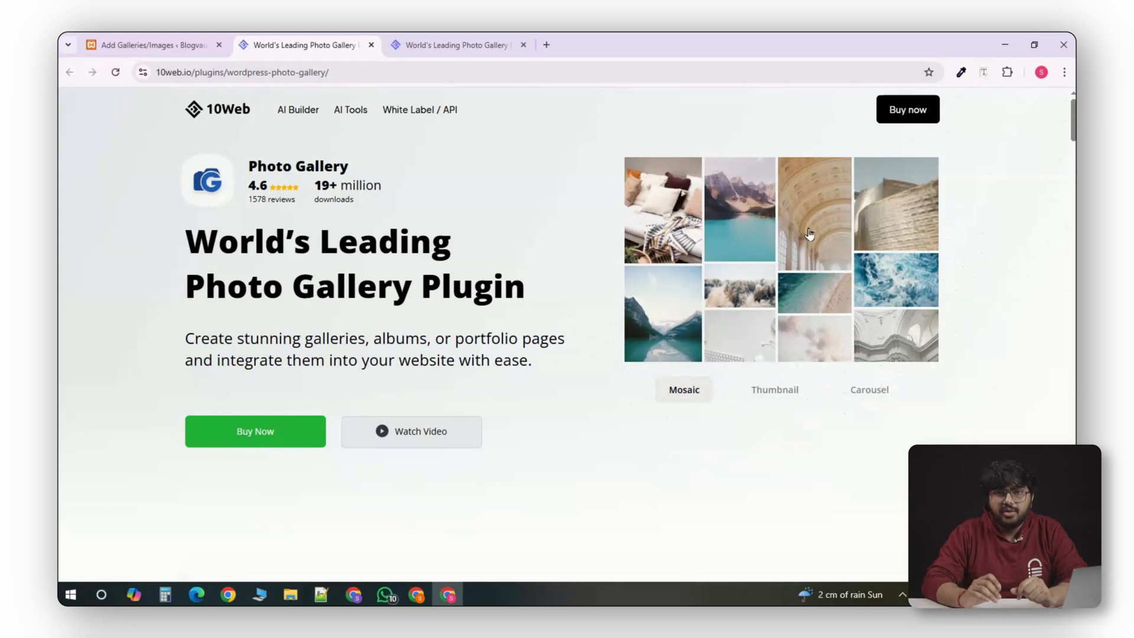
View the demo gallery as thumbnails, enlarge one photo in the lightbox, then advance the carousel.
click(773, 389)
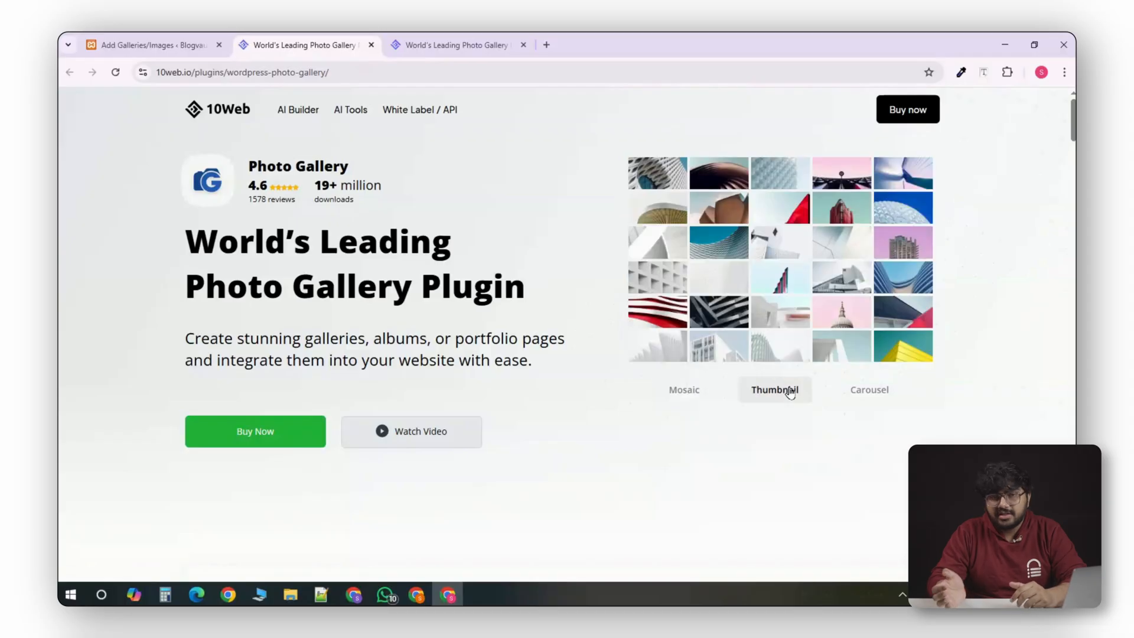
mouse_move(698, 232)
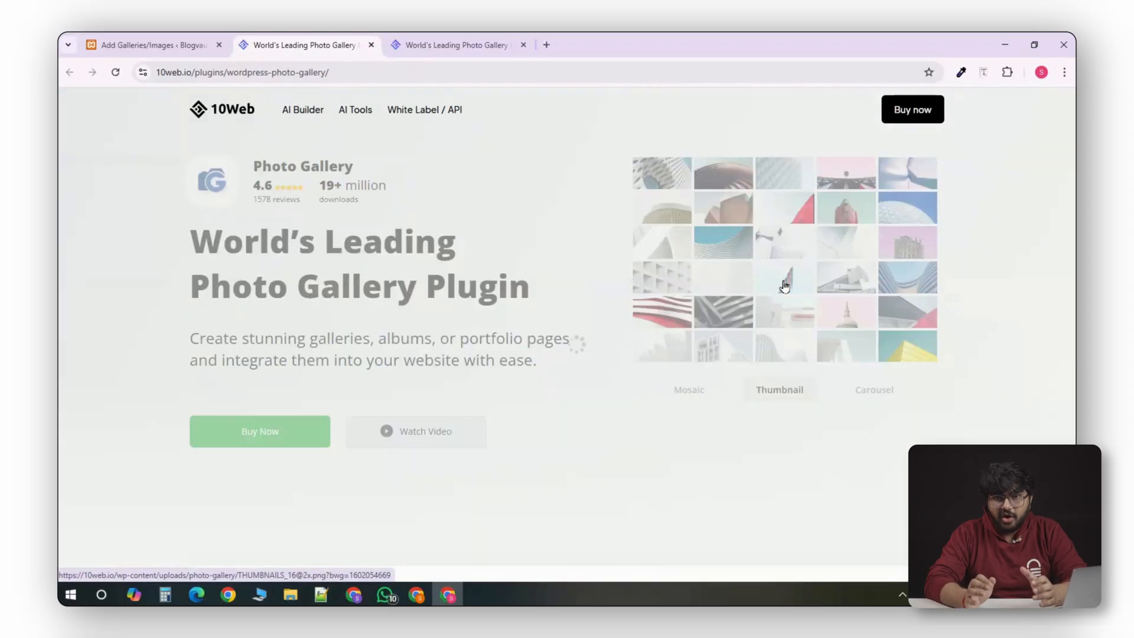
click(784, 282)
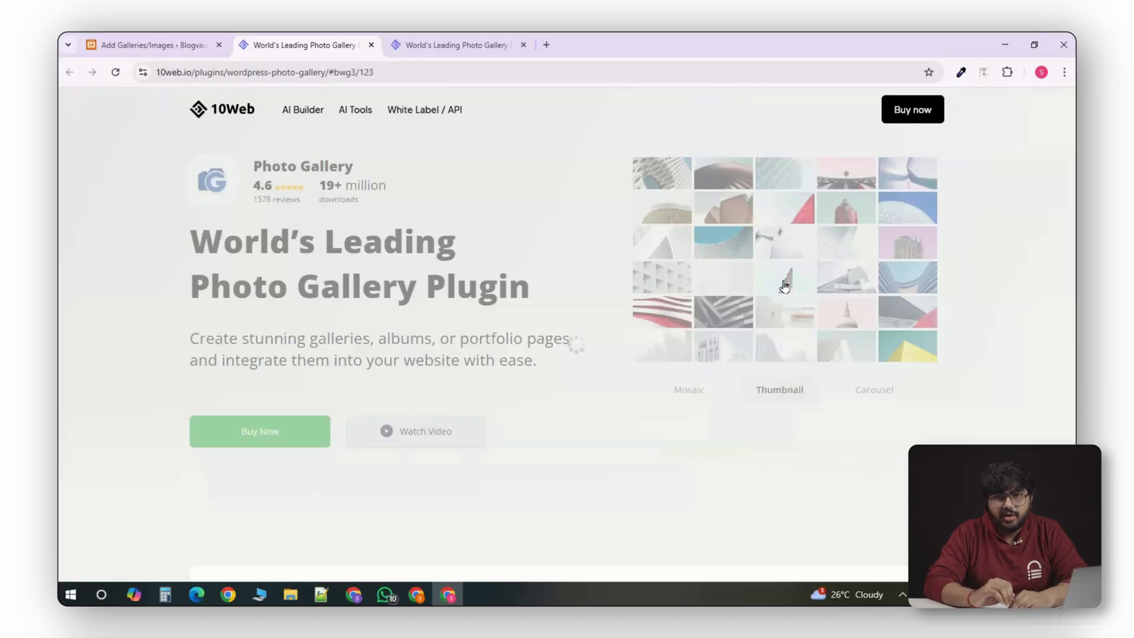
click(783, 285)
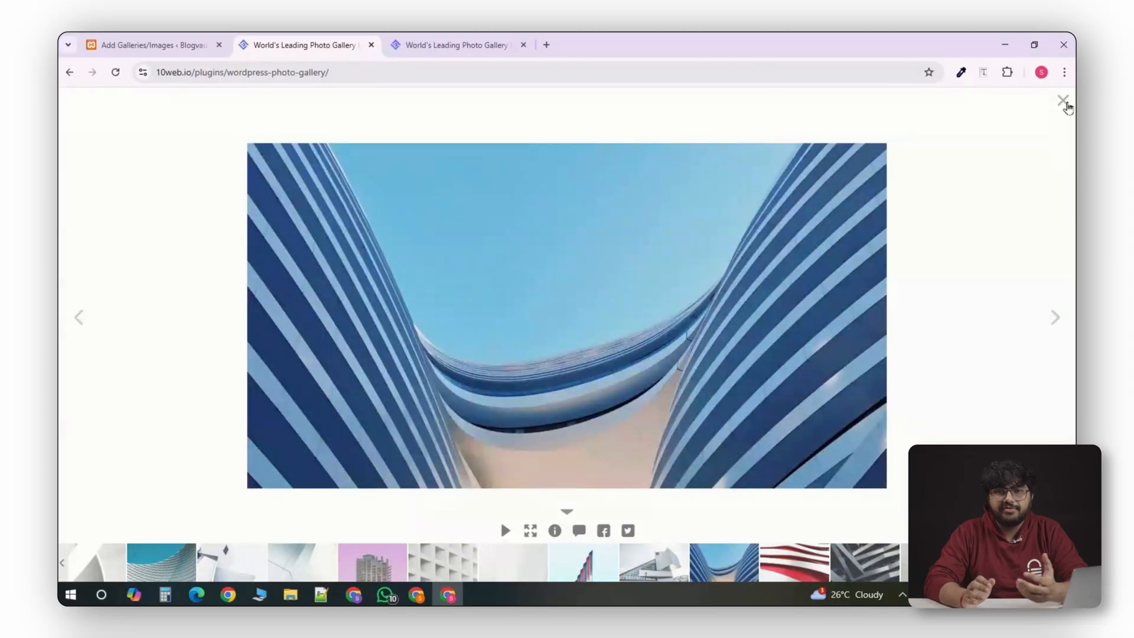
click(1063, 99)
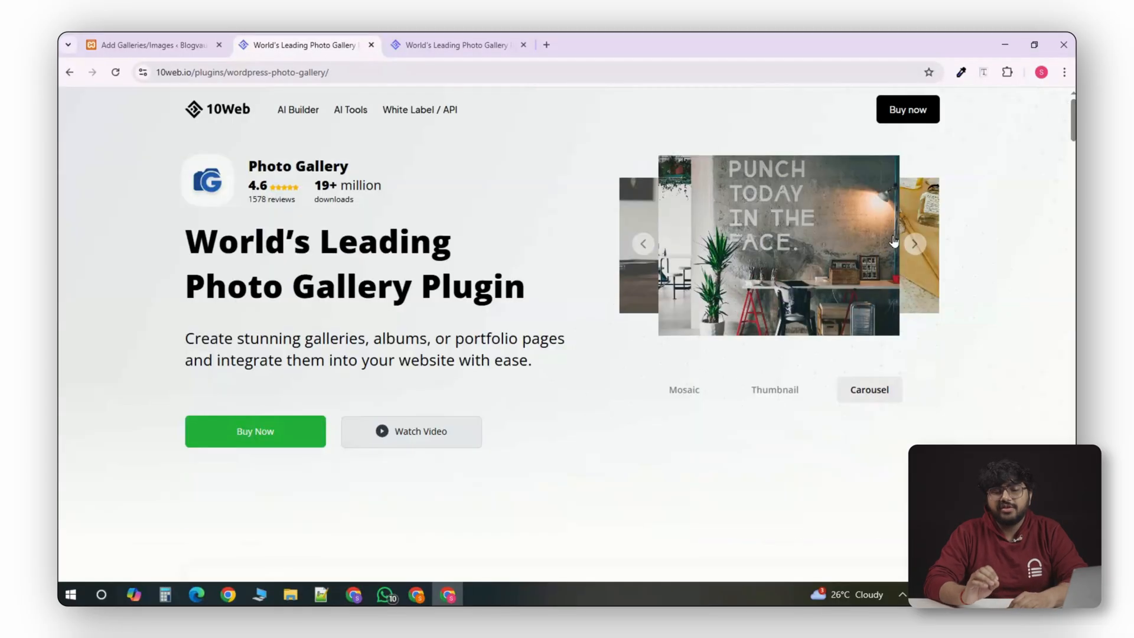
click(915, 244)
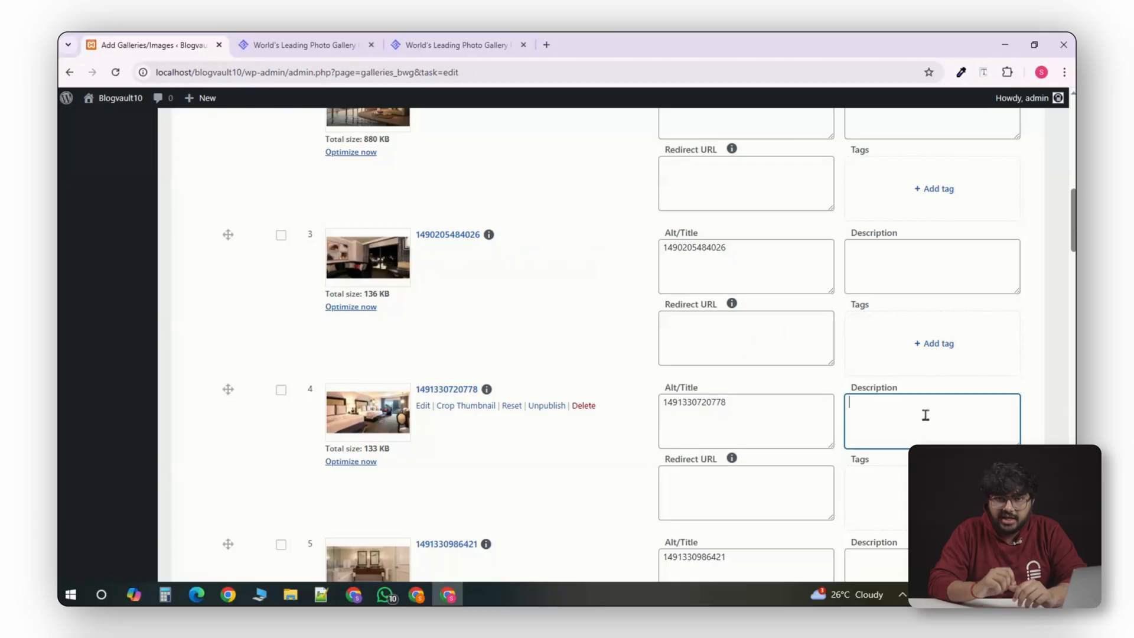
Enter '3BHK Spacious' as image 4's description and update Gallery1.
text(#BH)
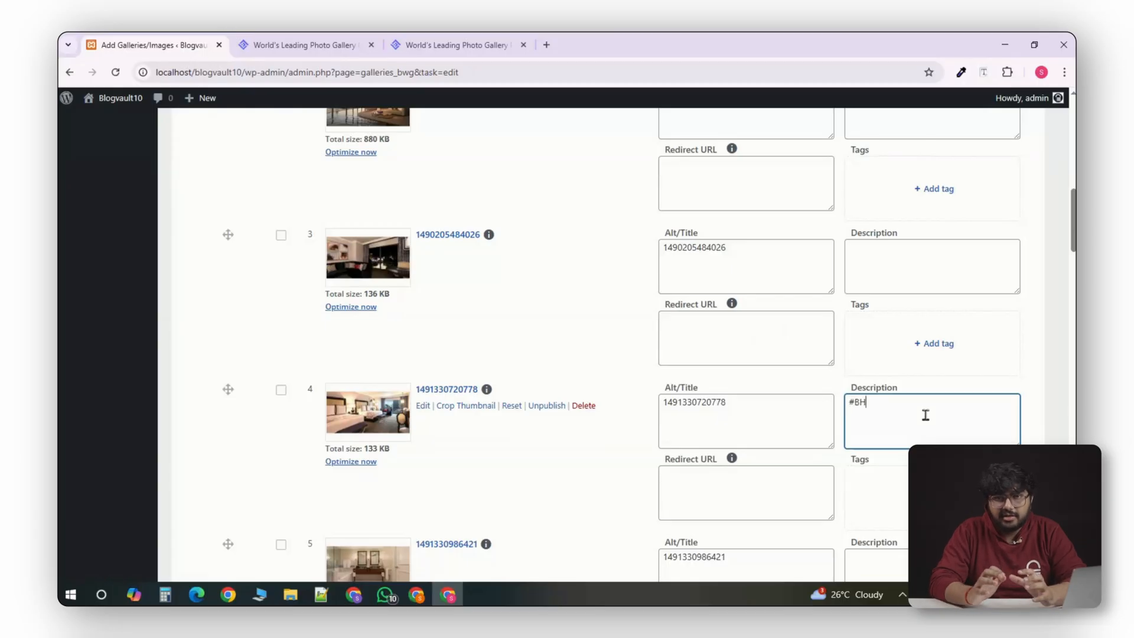
text(3BHK)
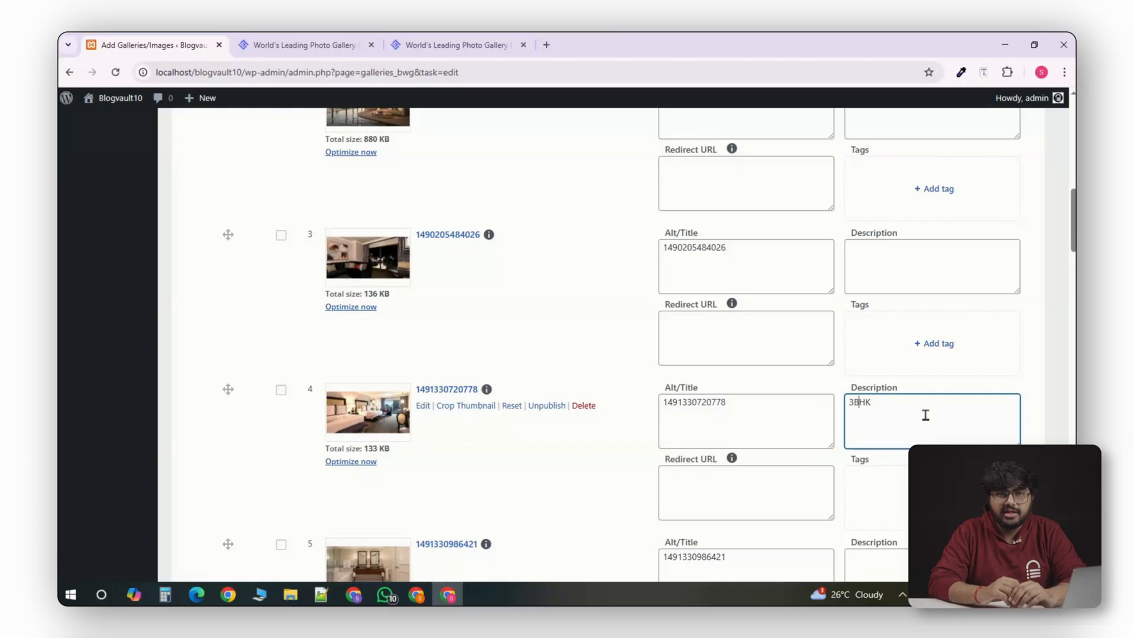
text(Spaciou)
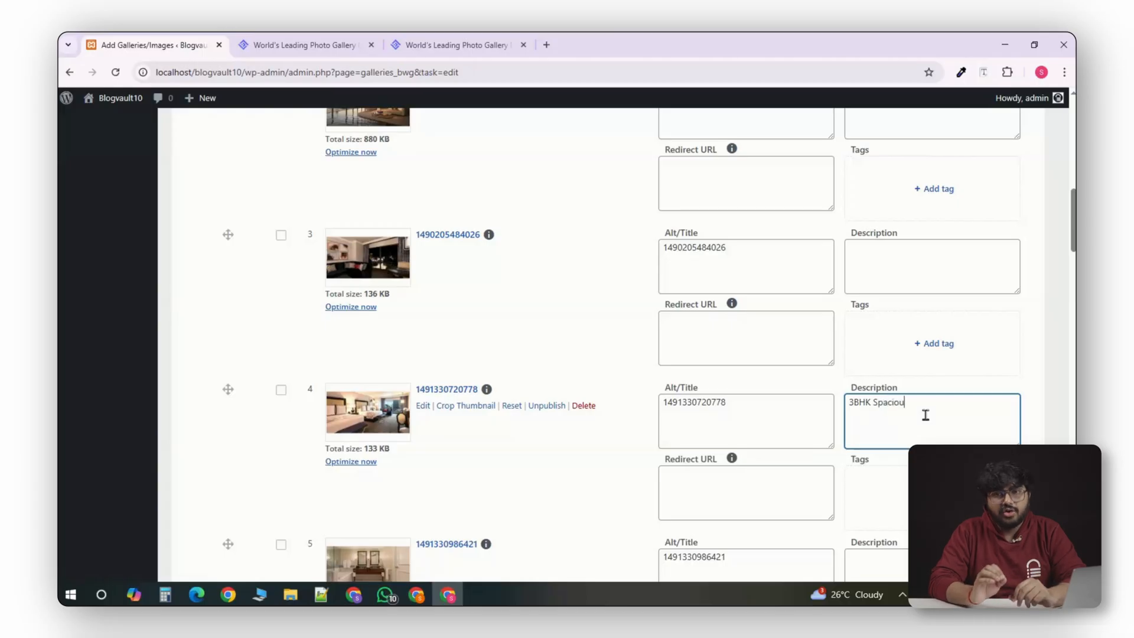
scroll(down, 3)
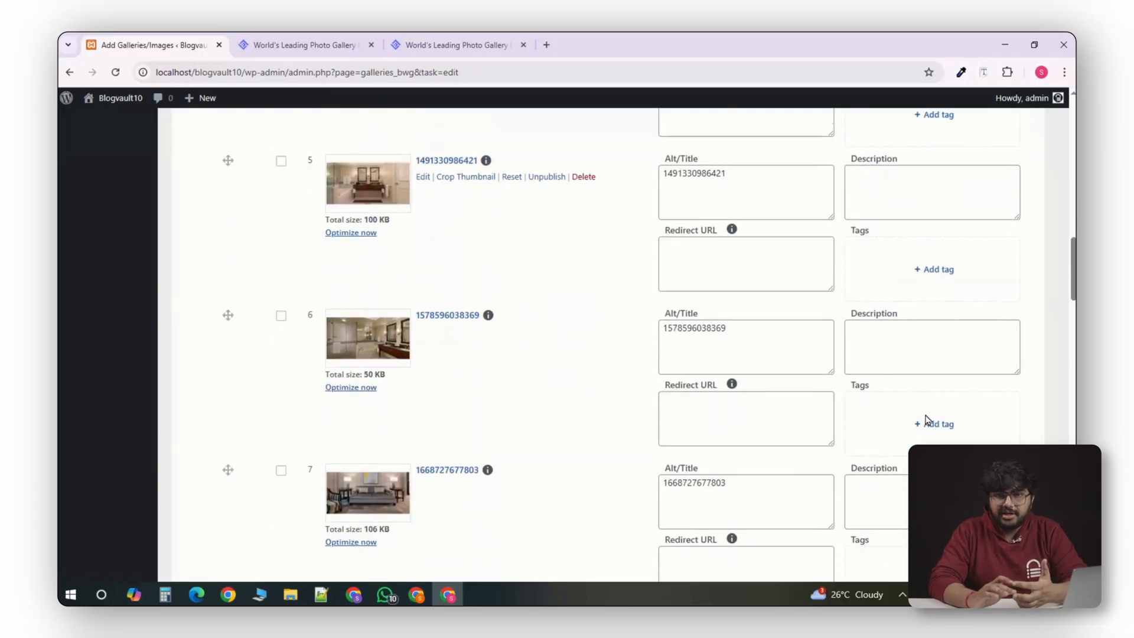
scroll(up, 3)
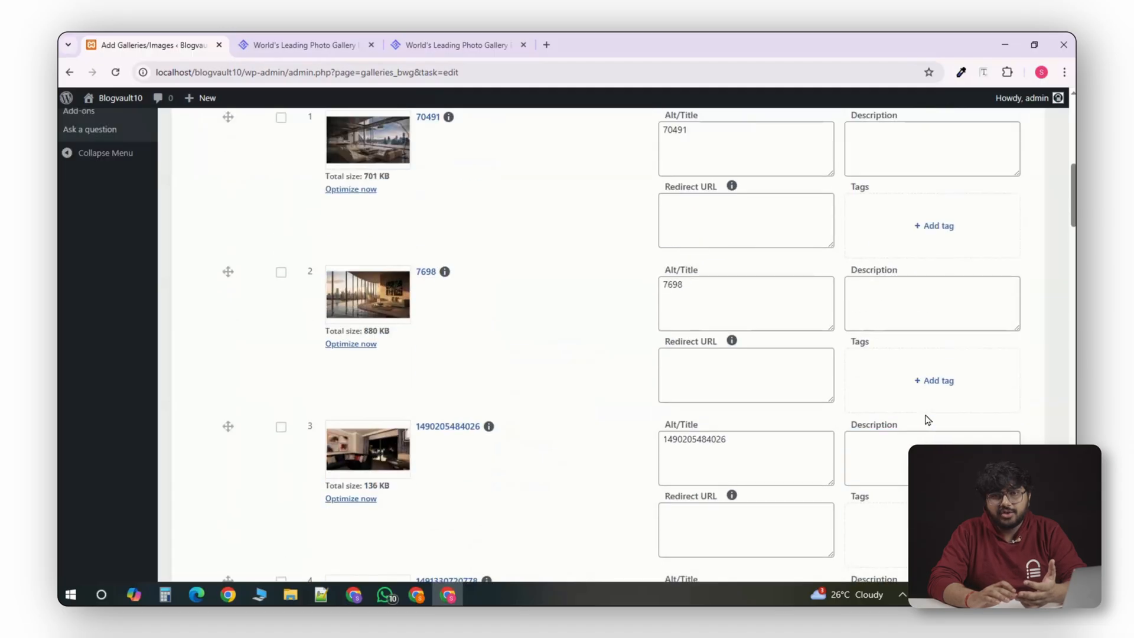
scroll(up, 3)
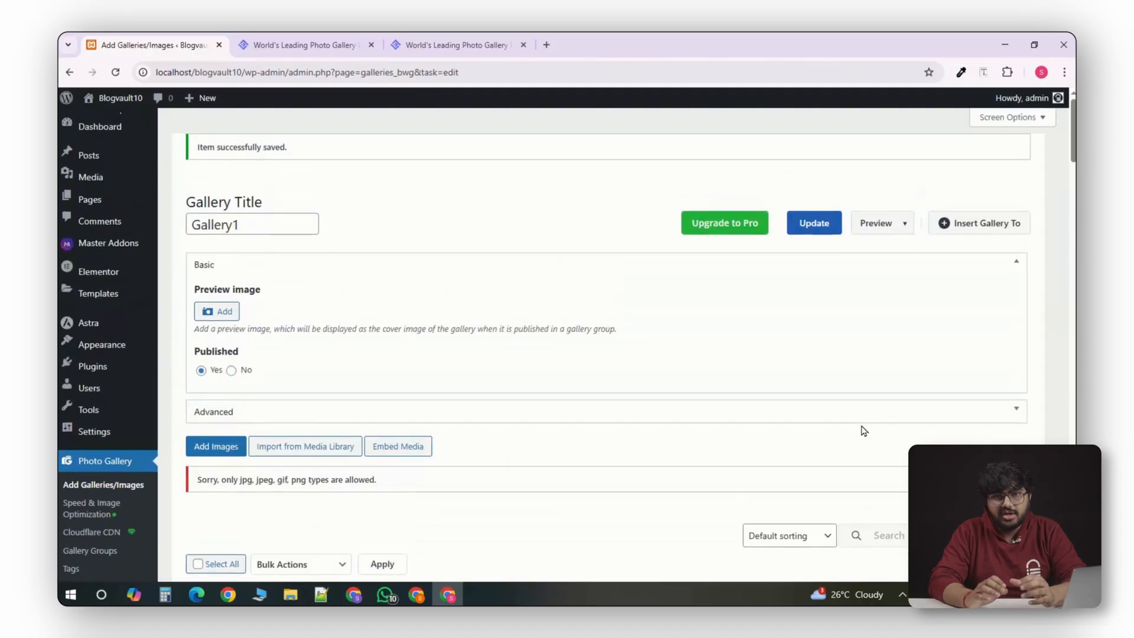
click(293, 45)
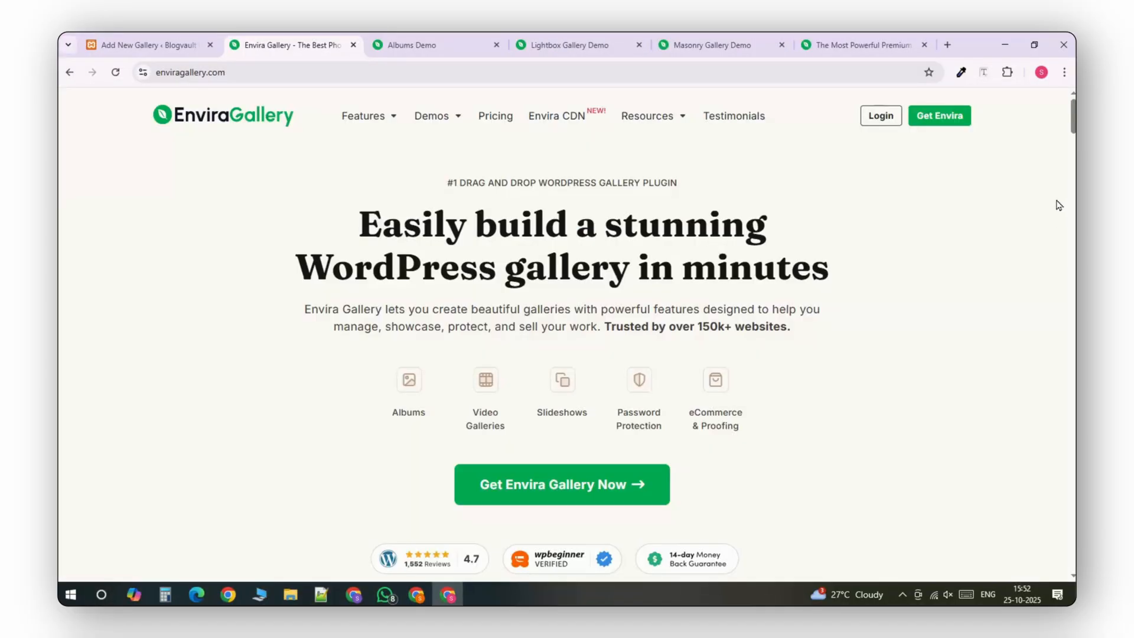
Scroll through the Envira and Imagely homepages, then switch to the wp-modula.com site.
scroll(down, 3)
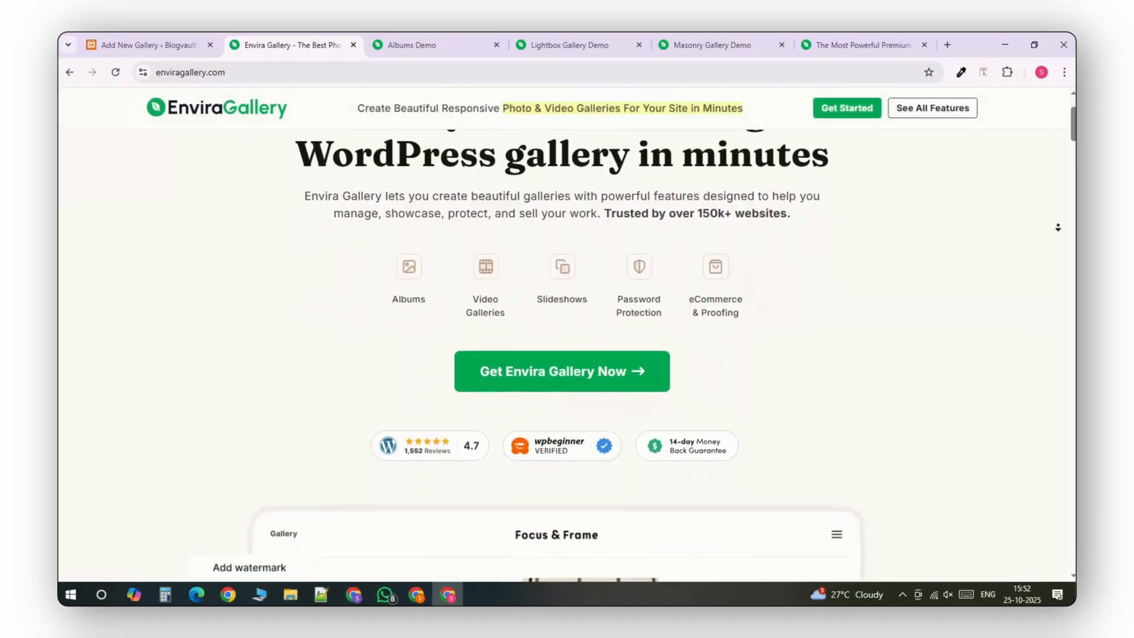
scroll(down, 3)
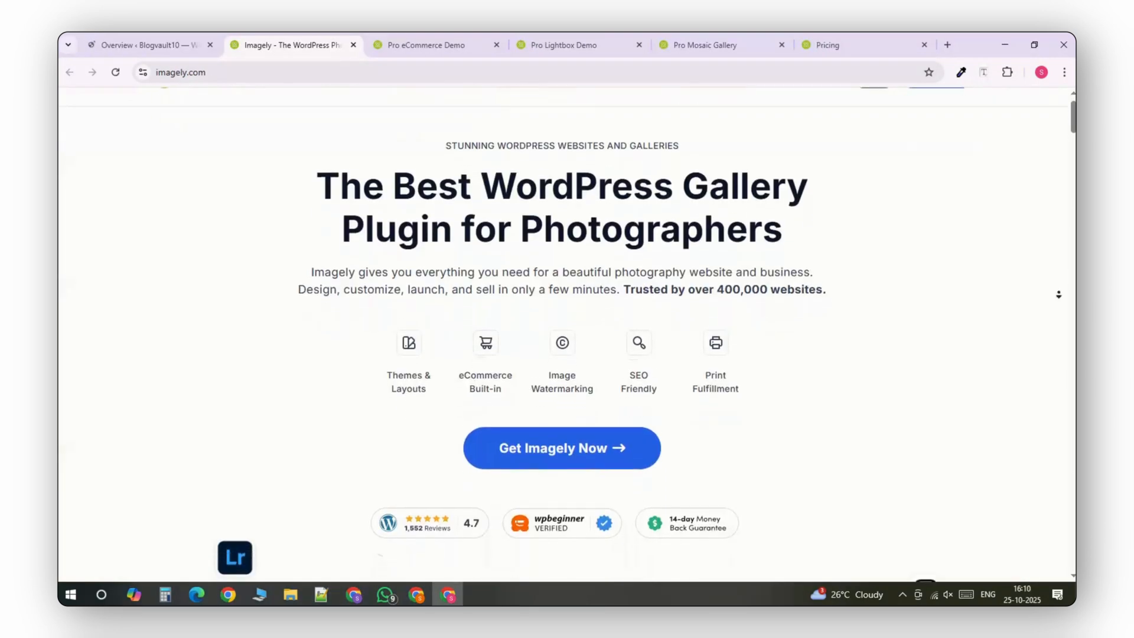
scroll(down, 3)
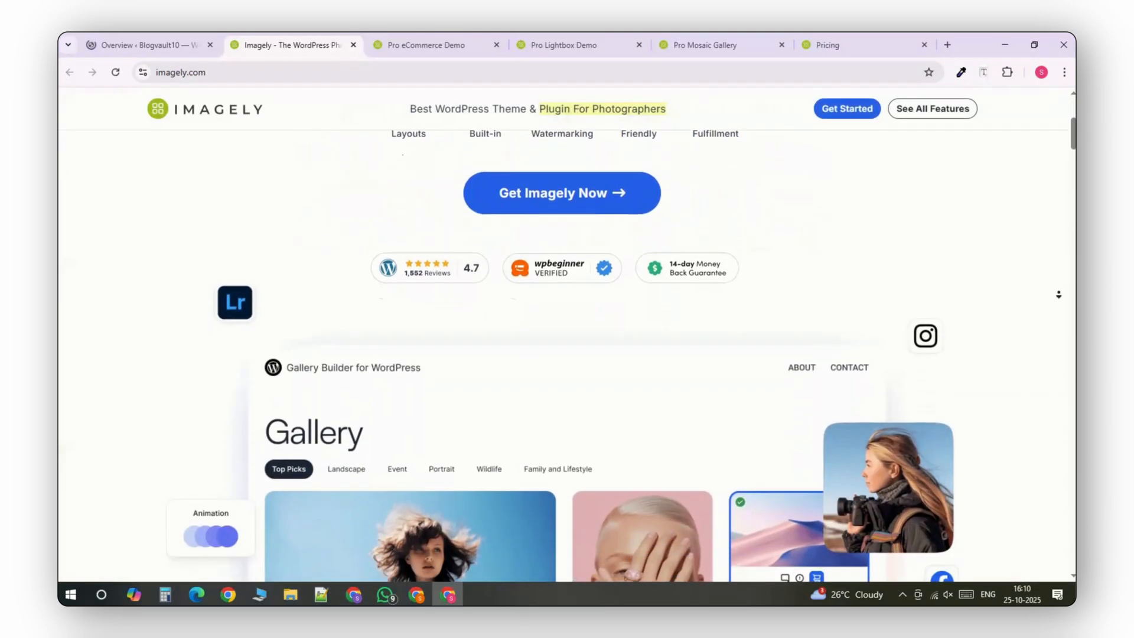
click(259, 44)
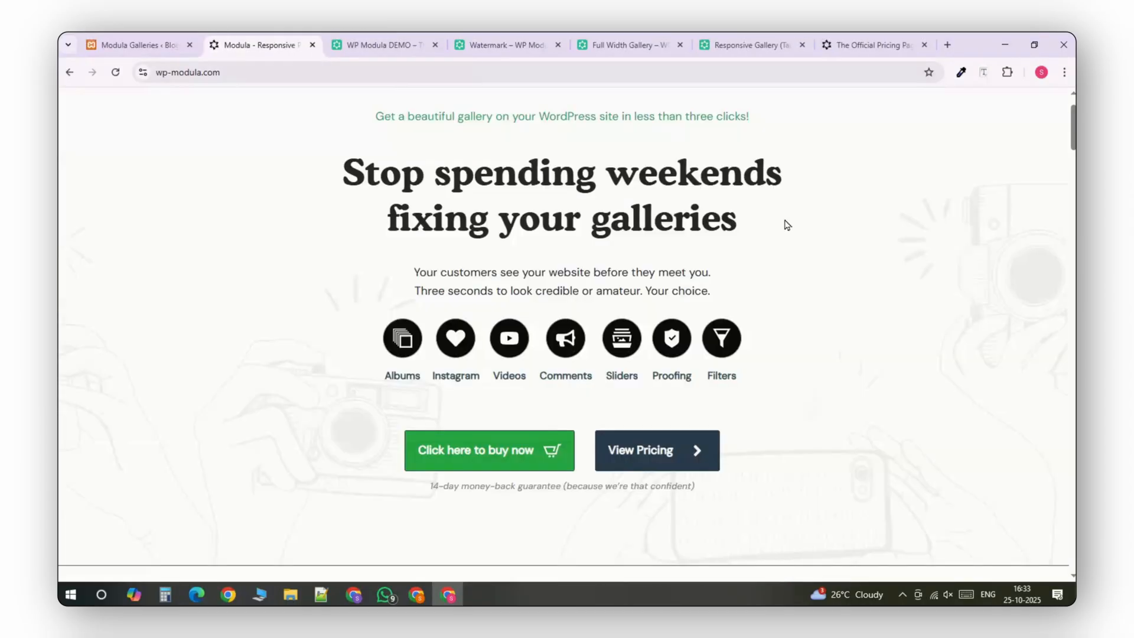